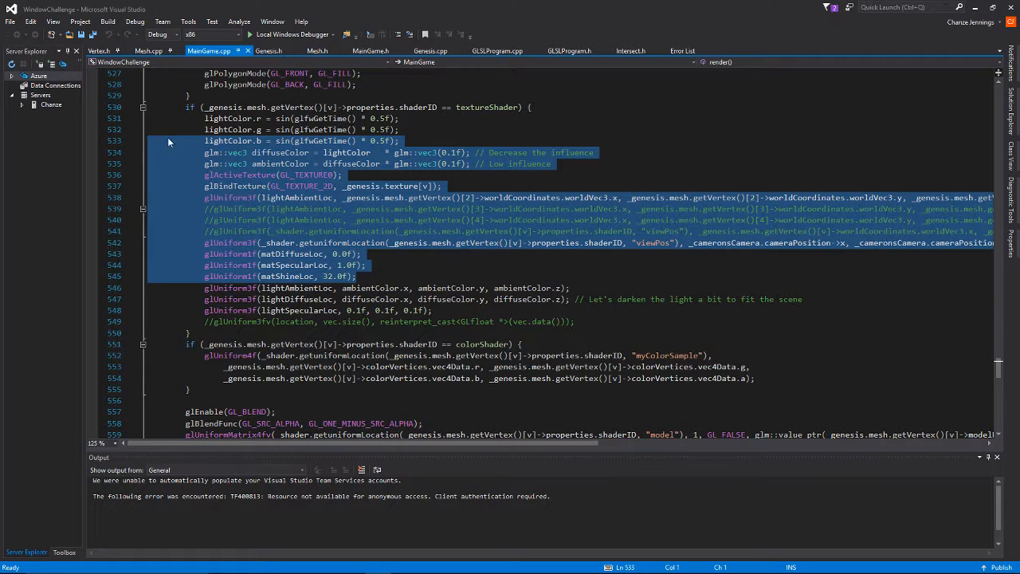
- Scroll through MainGame.cpp past the lighting uniform lines toward shaderInit
left_click(357, 276)
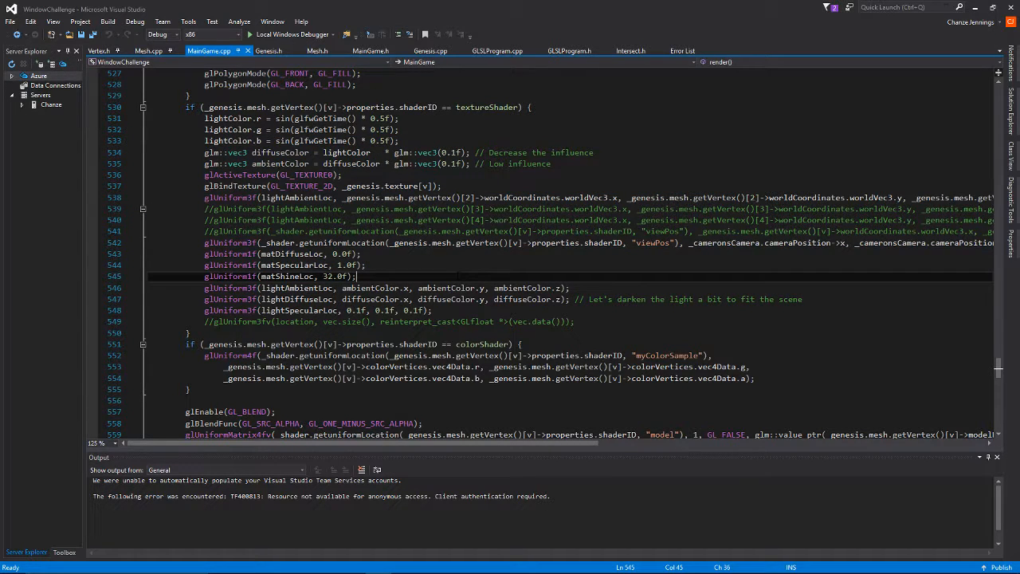
scroll("down", 3)
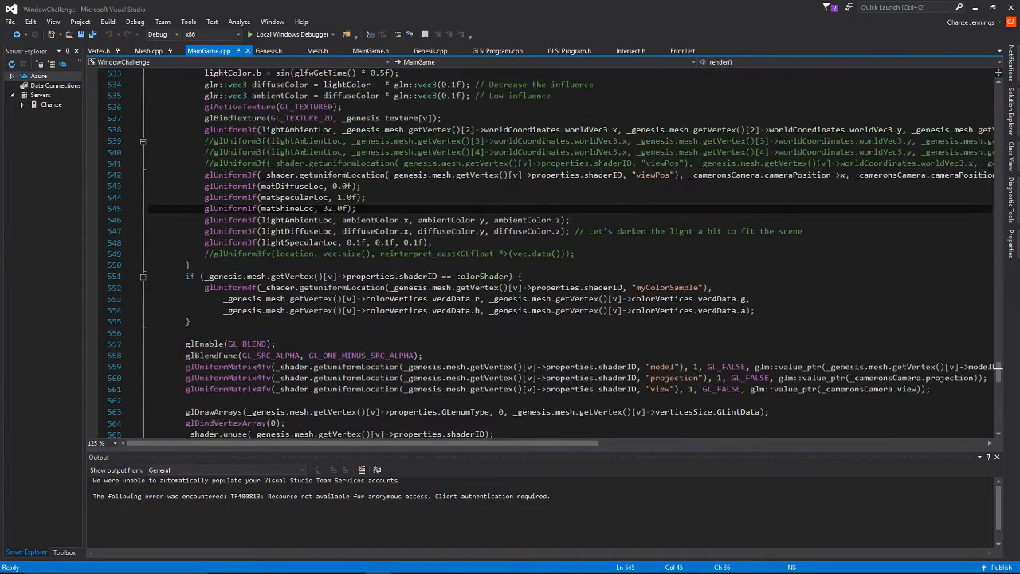
scroll("down", 3)
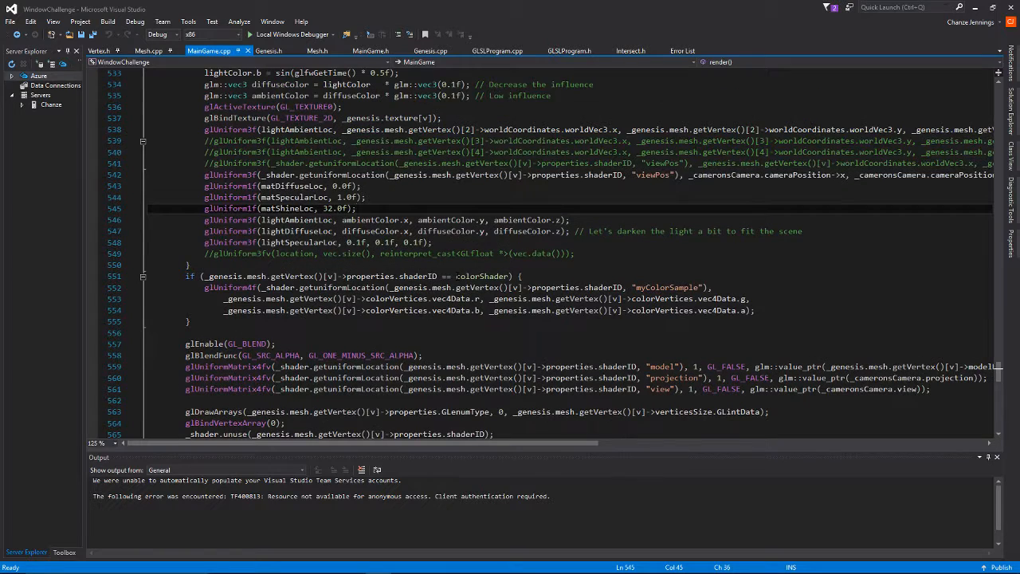
scroll("down", 3)
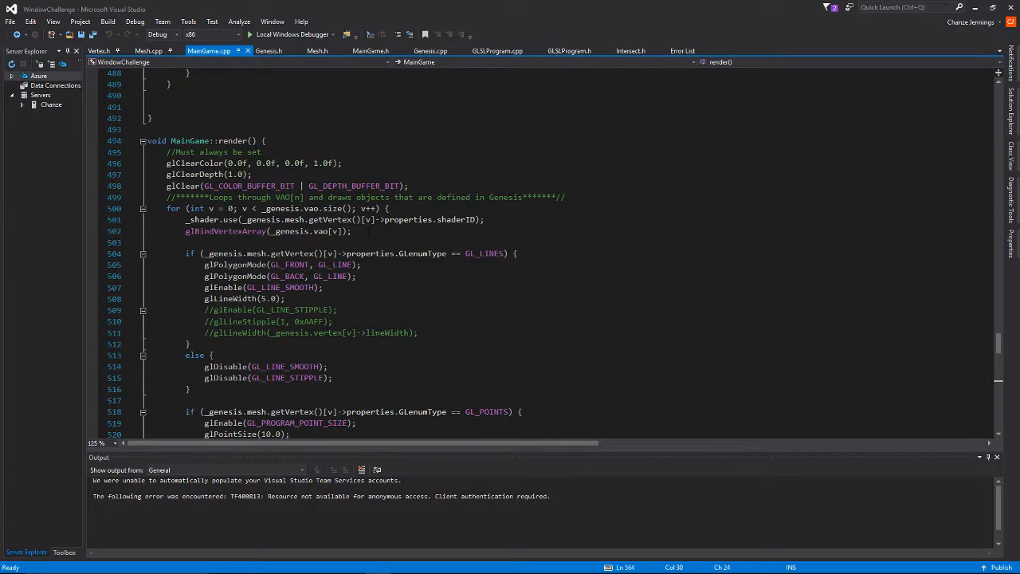
scroll("down", 3)
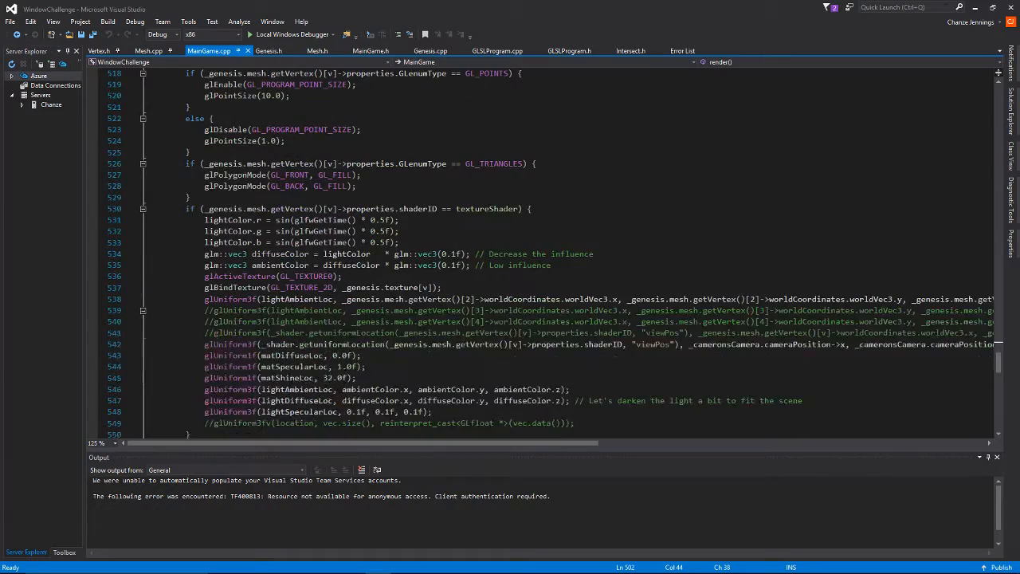
scroll("down", 3)
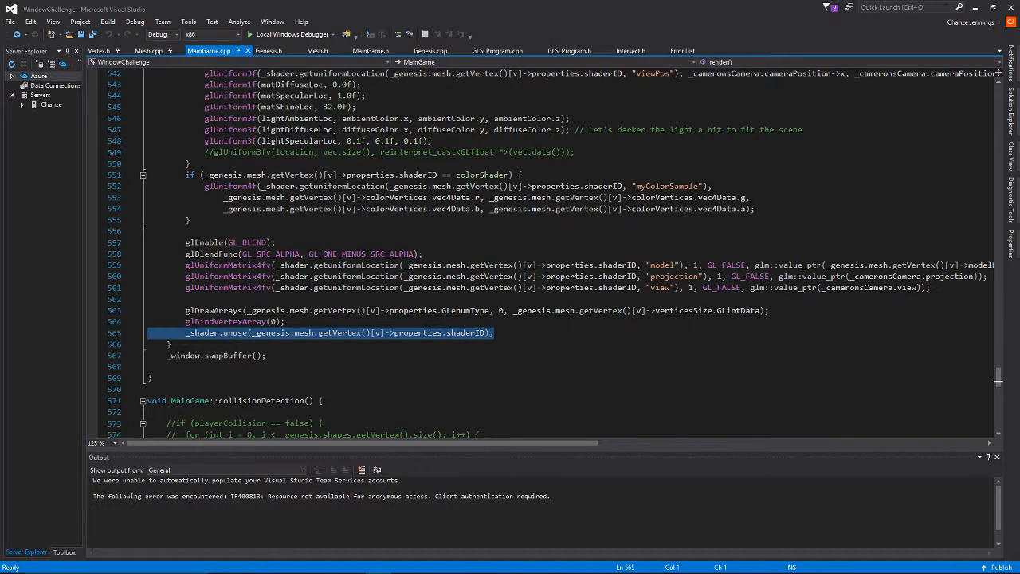
- Bring shaderInit's texture shader attributes and material and light uniform lines into view
left_click(287, 321)
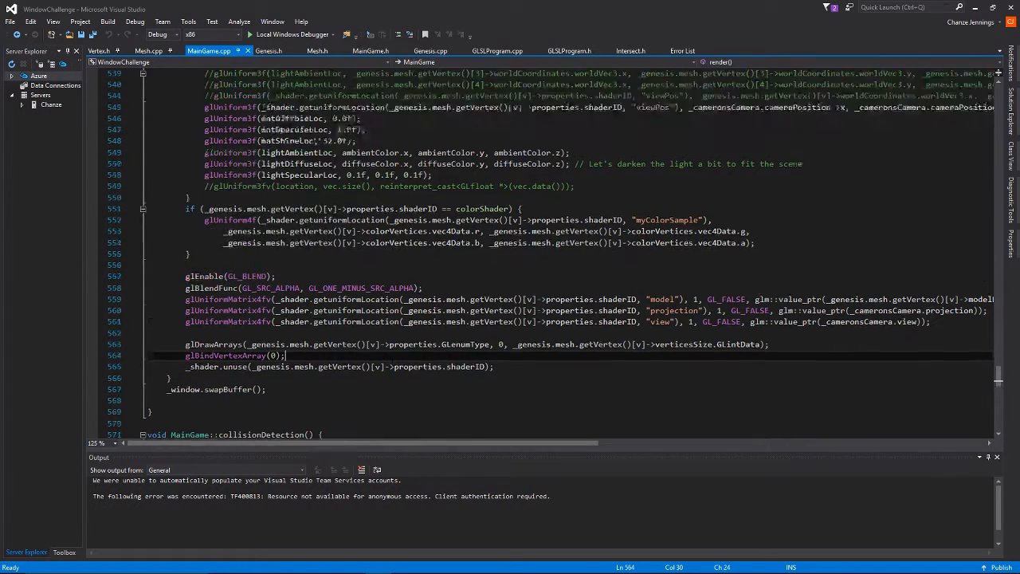
scroll("up", 3)
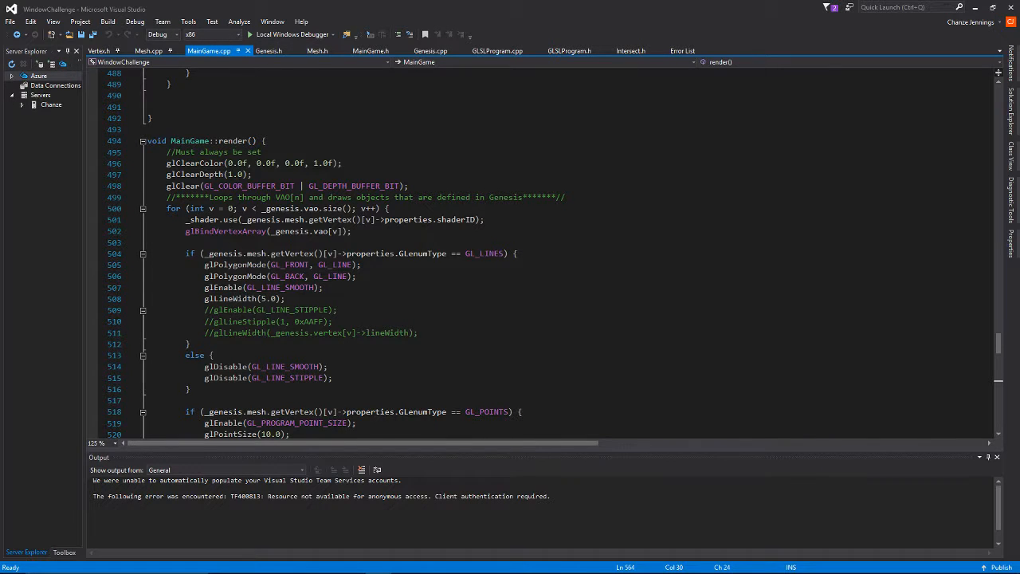
scroll("down", 3)
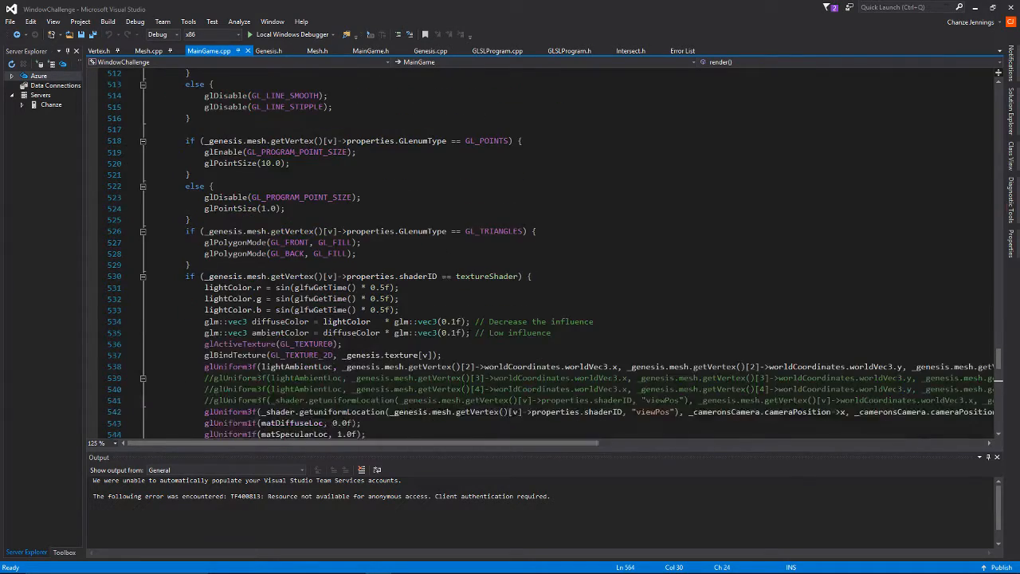
scroll("down", 3)
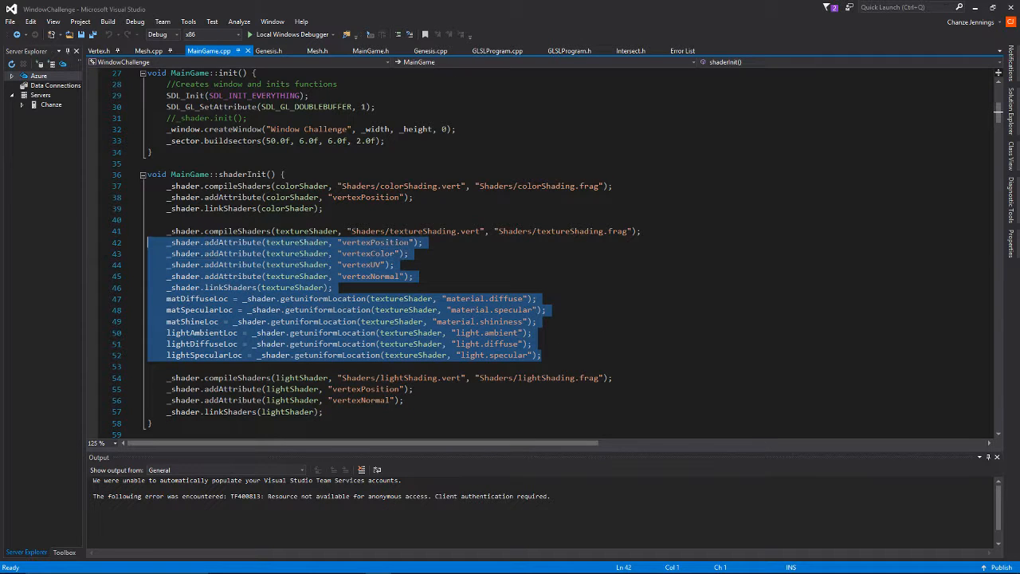
- Select and release the texture shader compile block, then move down to the godCopy calls
left_click(541, 354)
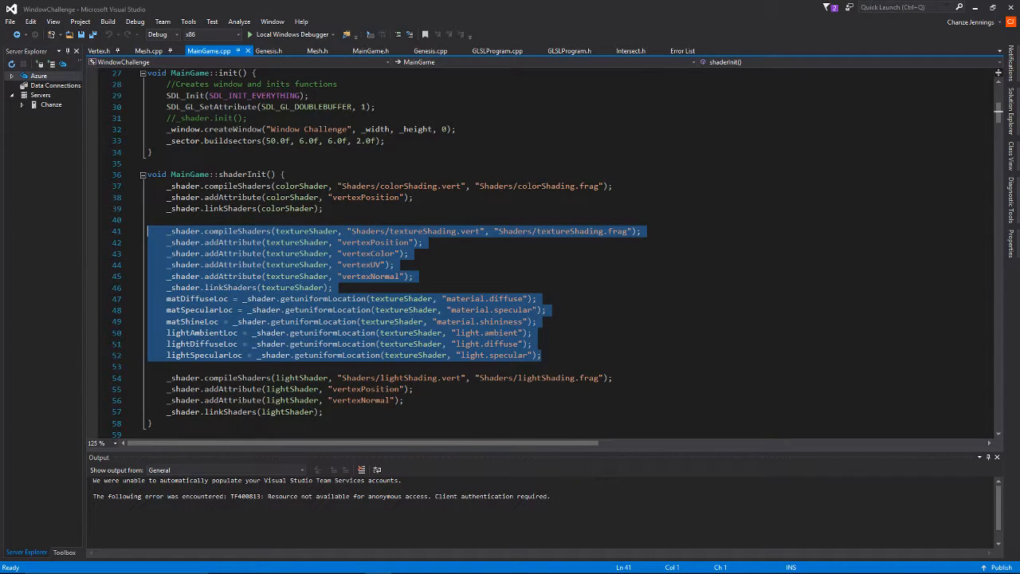
left_click(540, 355)
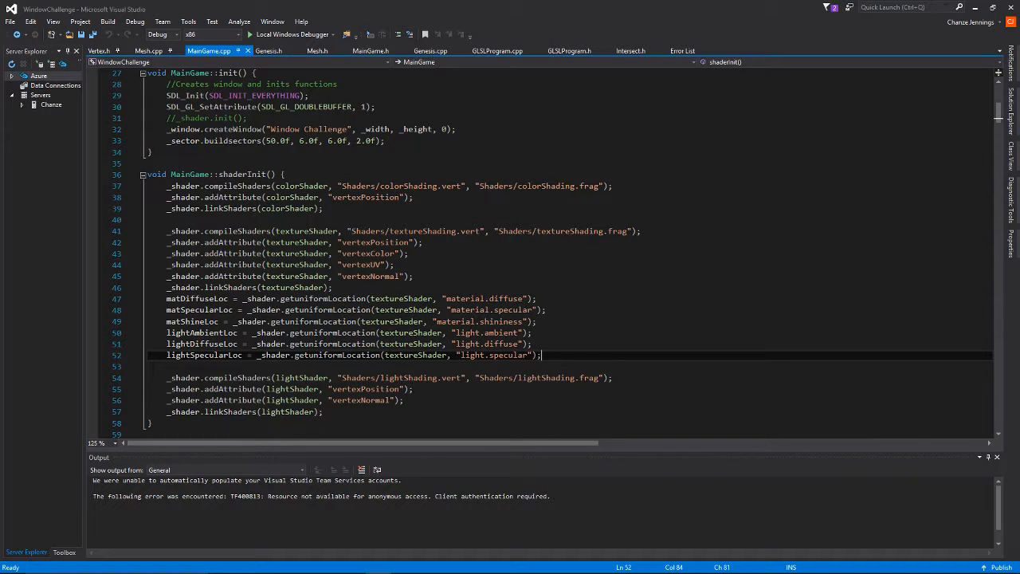
scroll("down", 3)
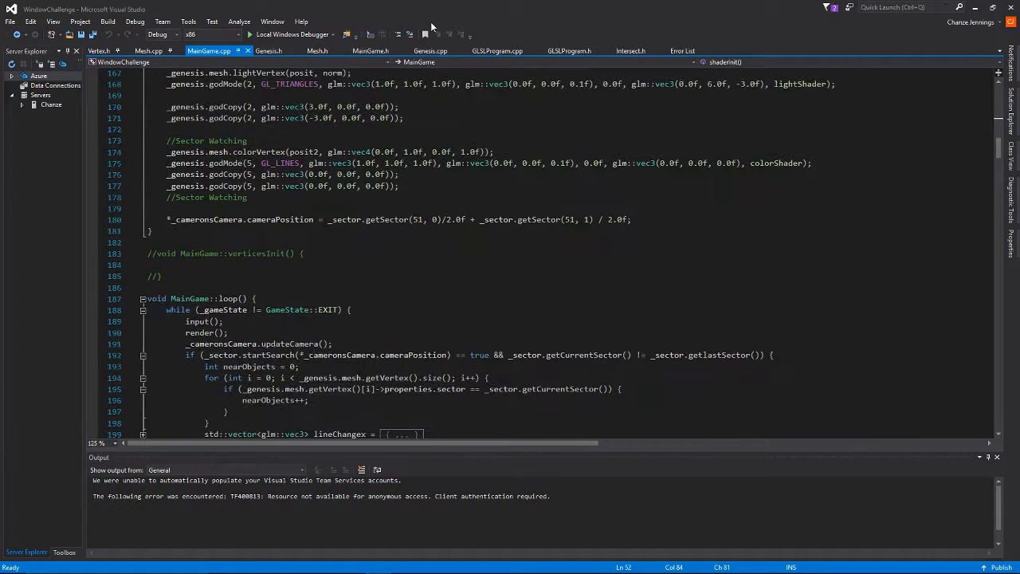
- Switch to GLSLProgram.h and mark the lightShader, colorShader and textureShader enum values
left_click(496, 50)
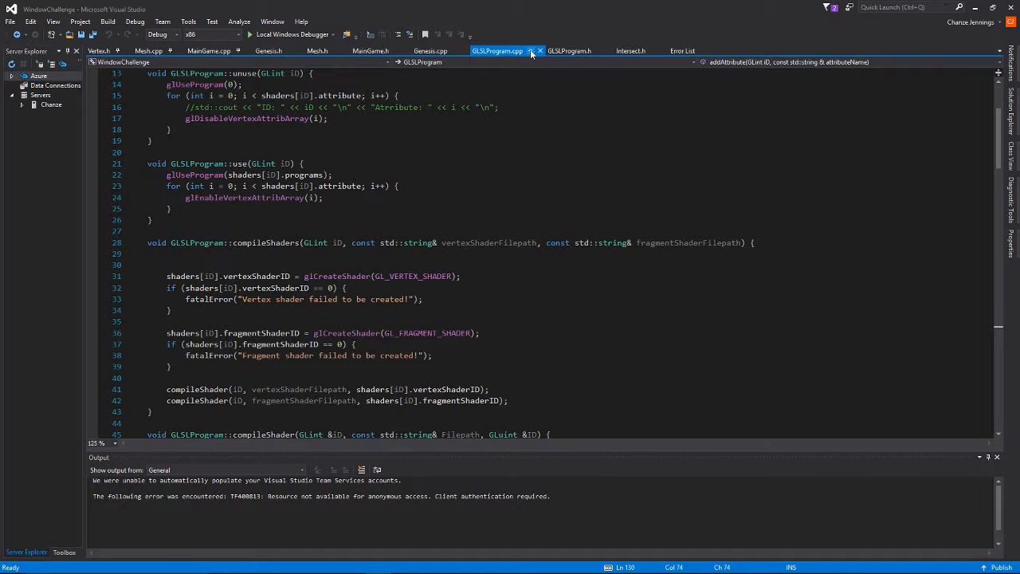
left_click(569, 50)
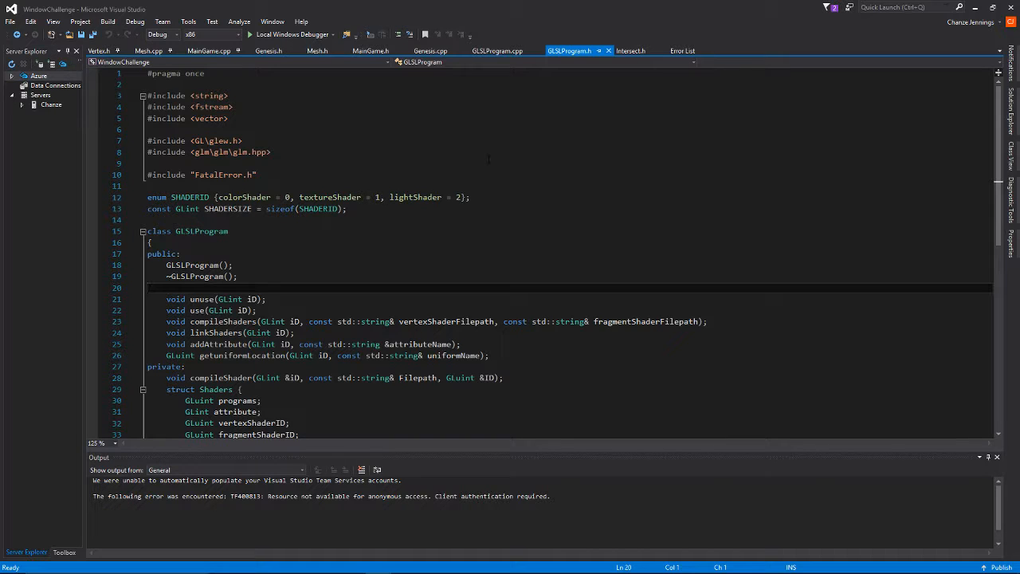
double_click(243, 197)
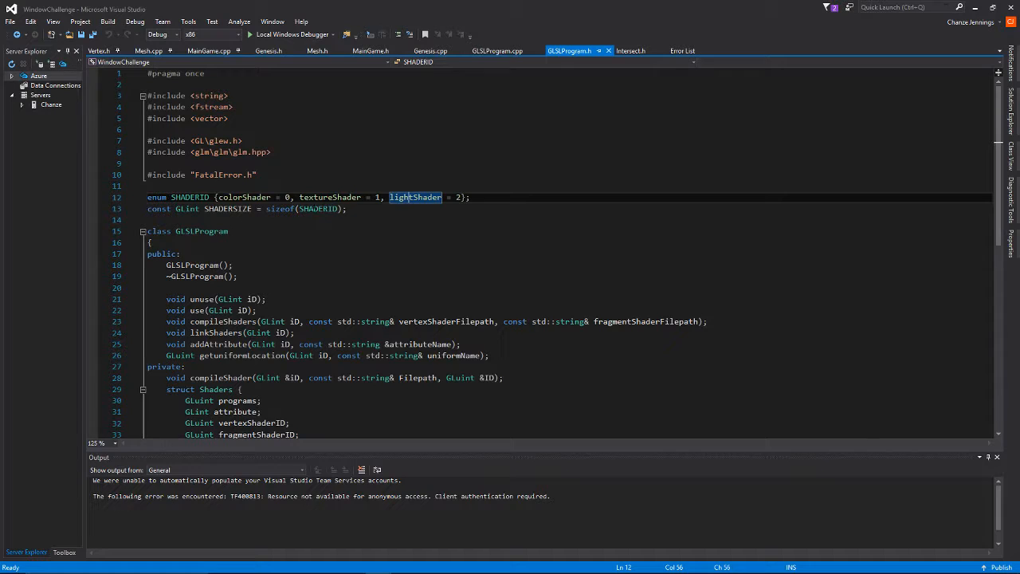
double_click(242, 197)
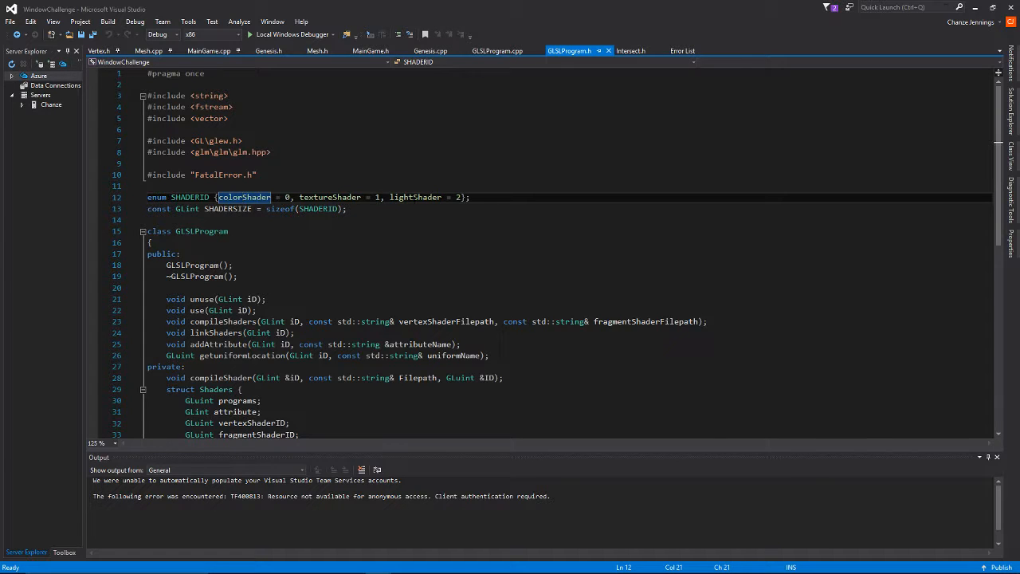
double_click(414, 197)
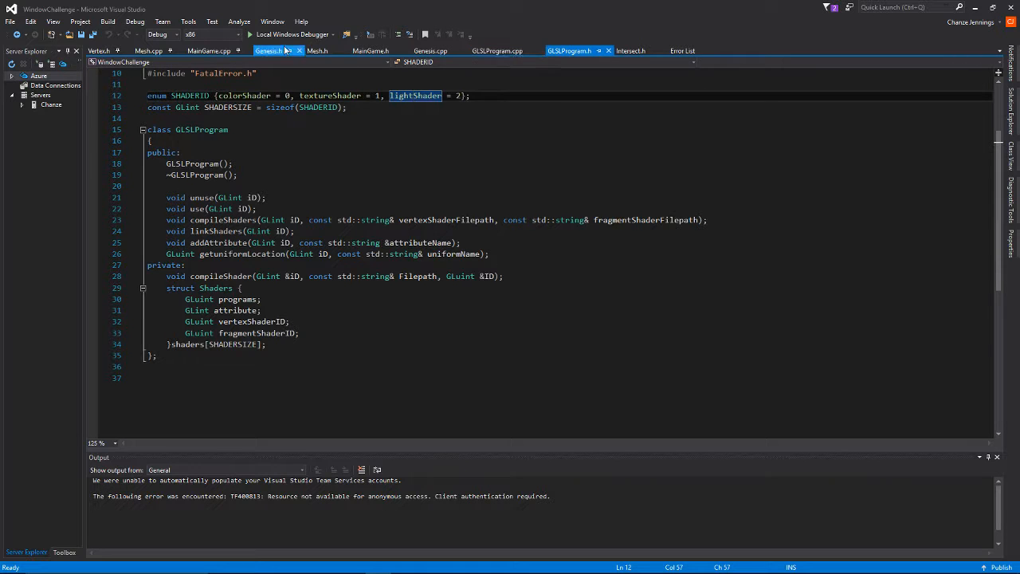
- Return to MainGame.cpp and highlight the colorShading path and all textureShader uses
left_click(208, 50)
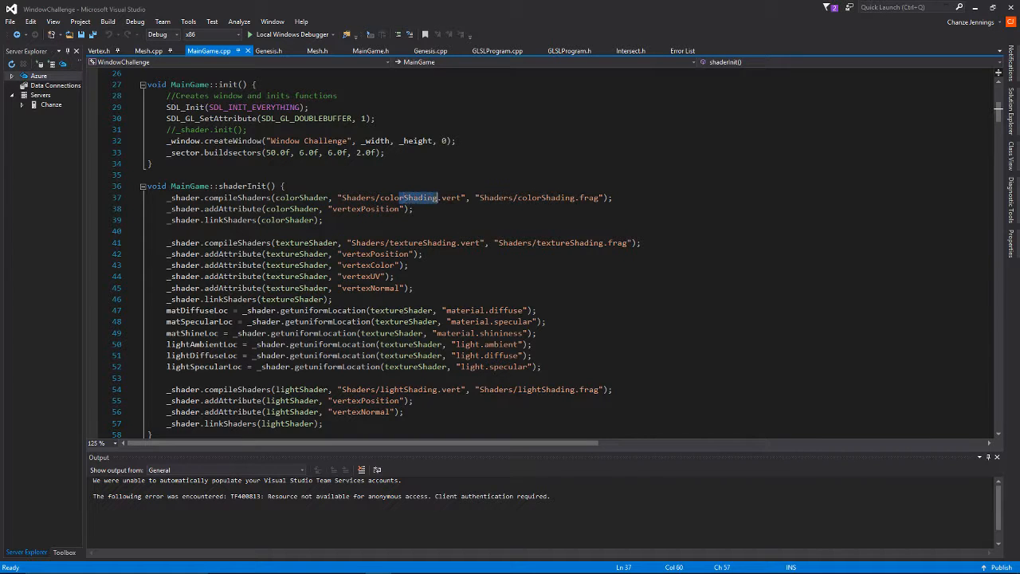
left_click_drag(437, 197, 604, 197)
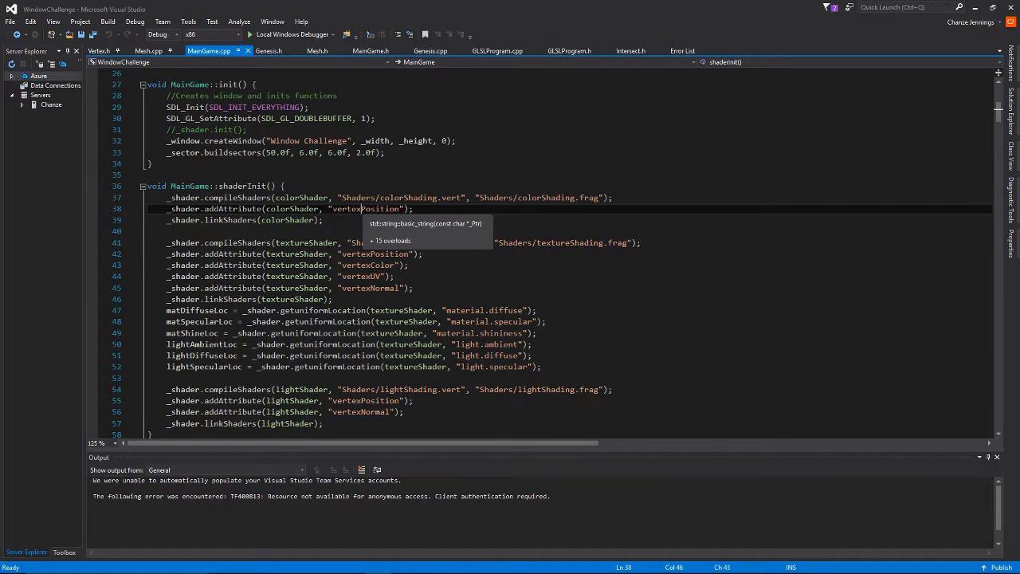
double_click(365, 208)
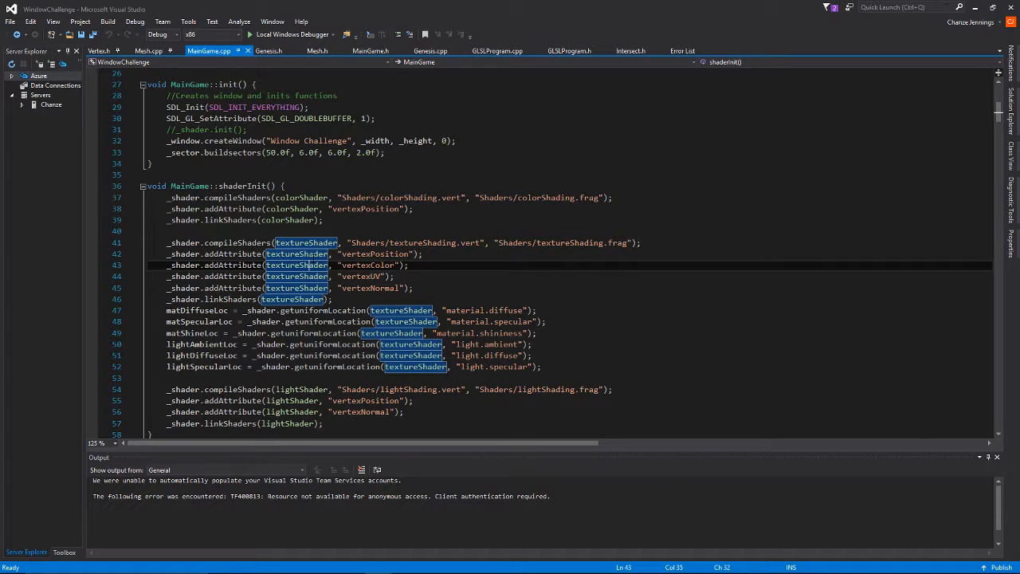
mouse_move(297, 265)
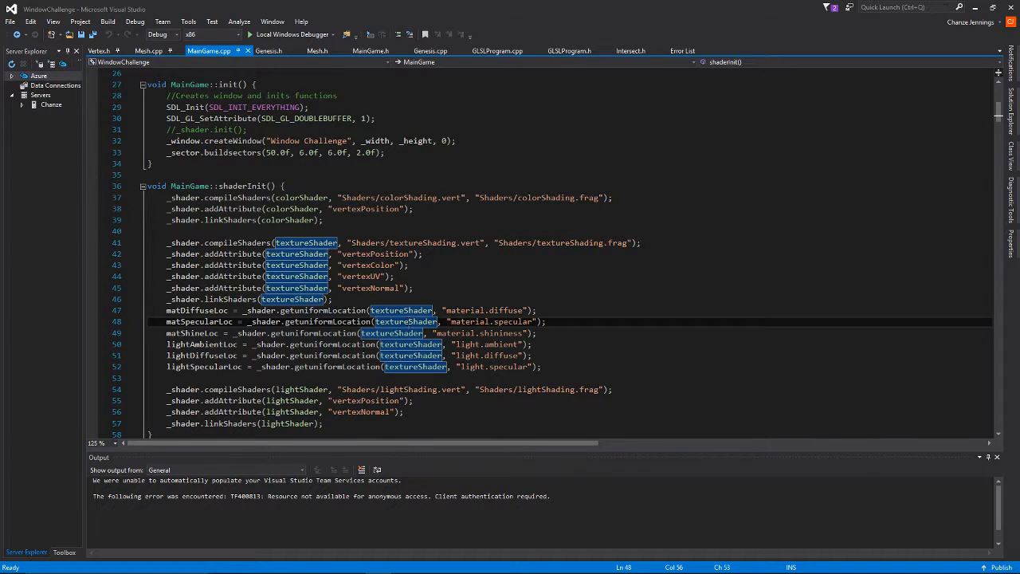
mouse_move(397, 378)
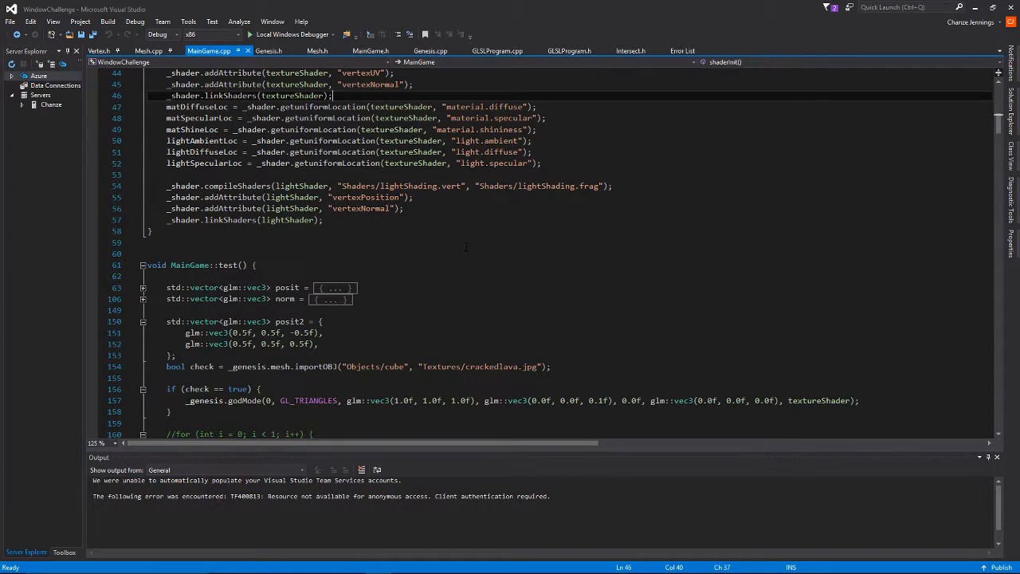
scroll("down", 3)
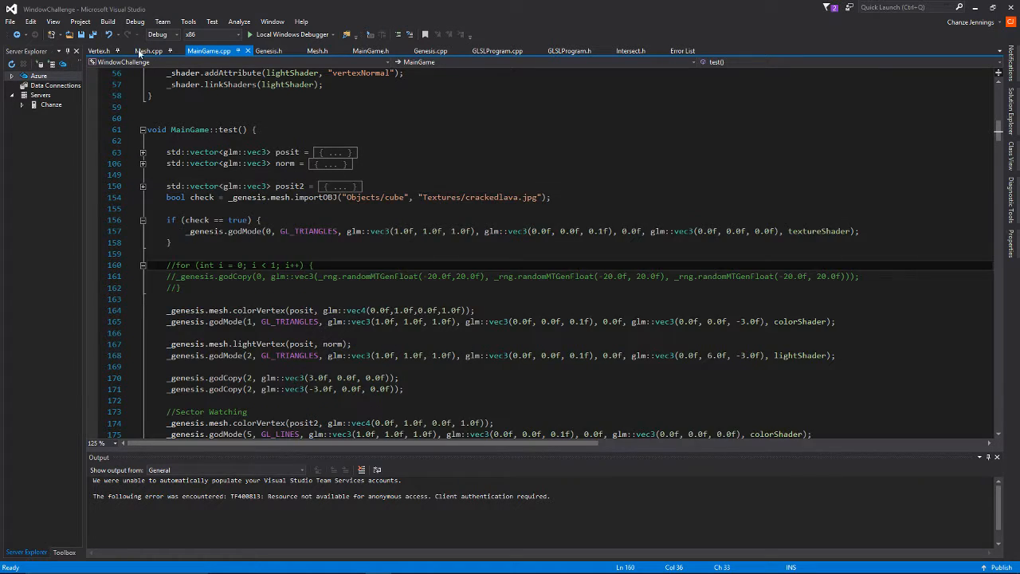
- Look at Mesh.cpp's colorVertex function name, then return to MainGame.cpp
left_click(149, 50)
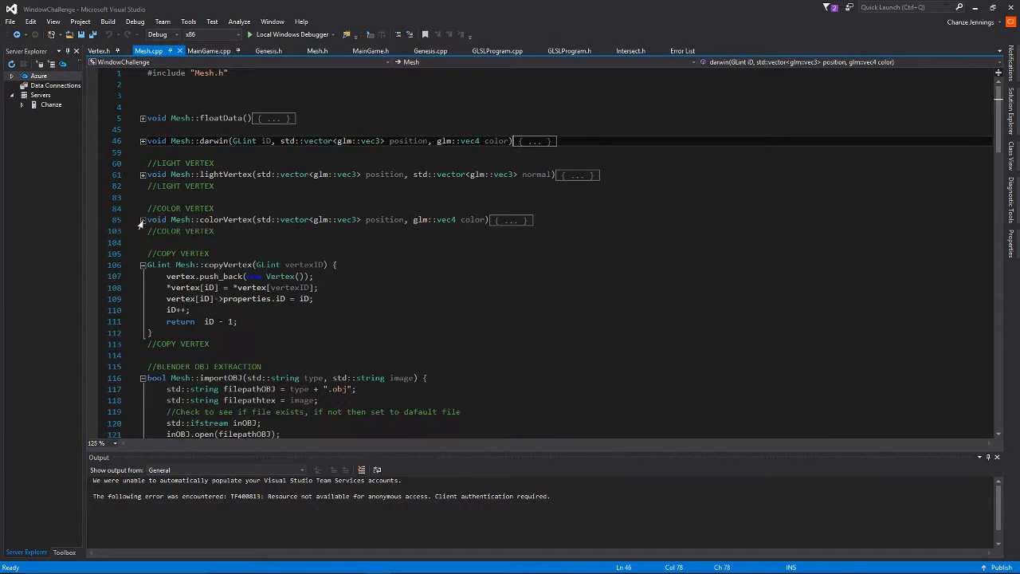
double_click(214, 220)
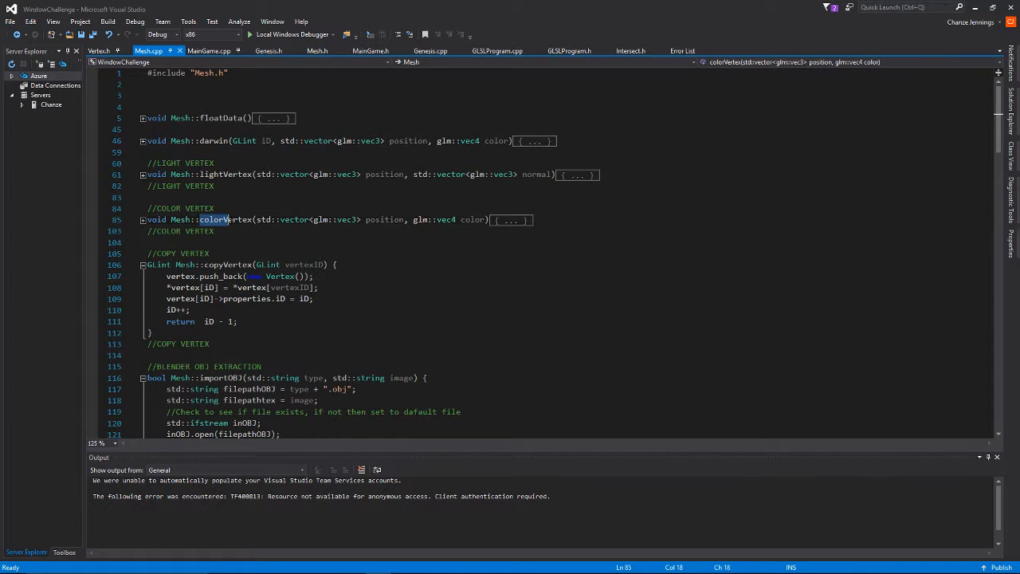
double_click(227, 220)
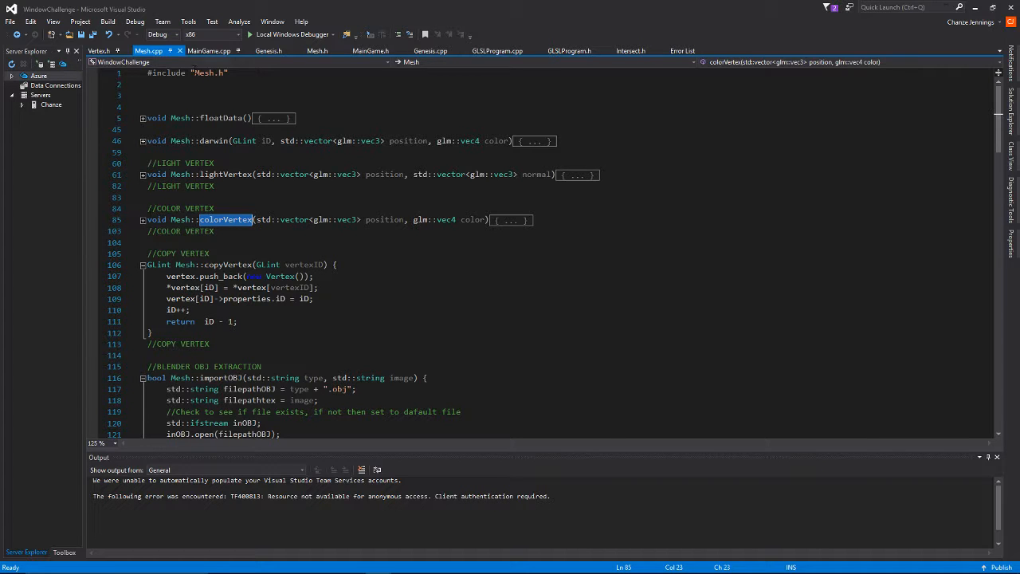
left_click(208, 50)
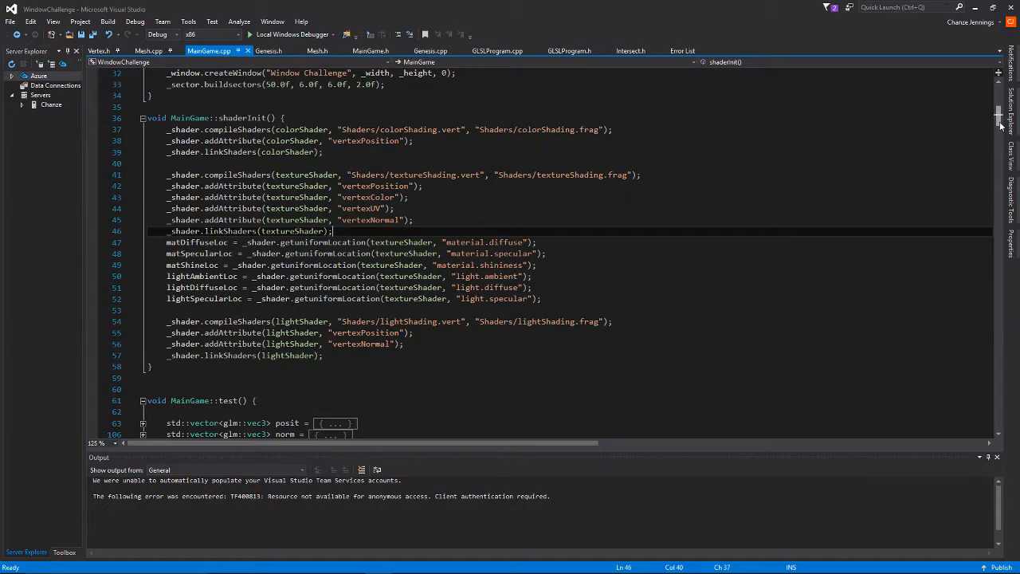
scroll("down", 3)
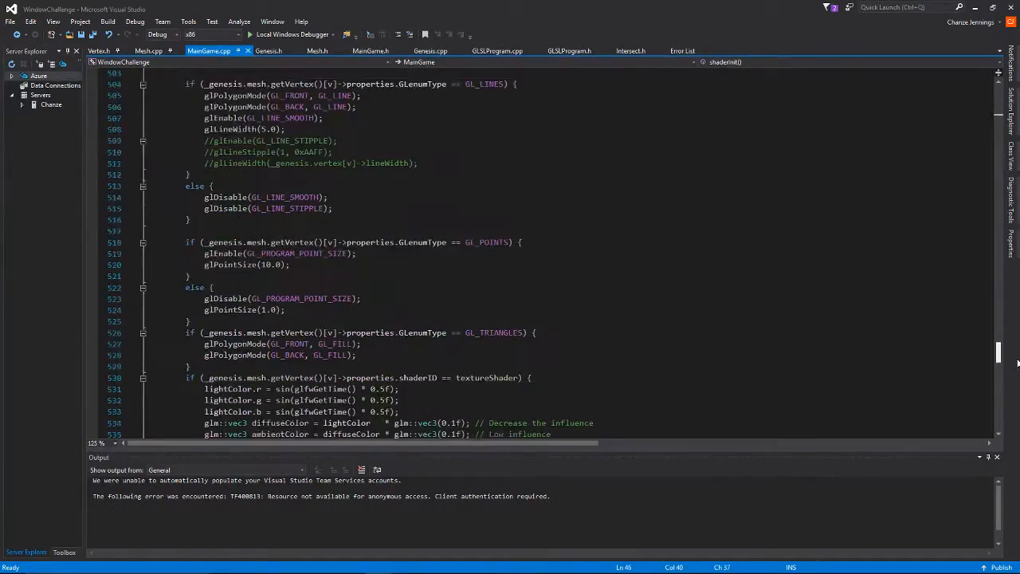
scroll("down", 3)
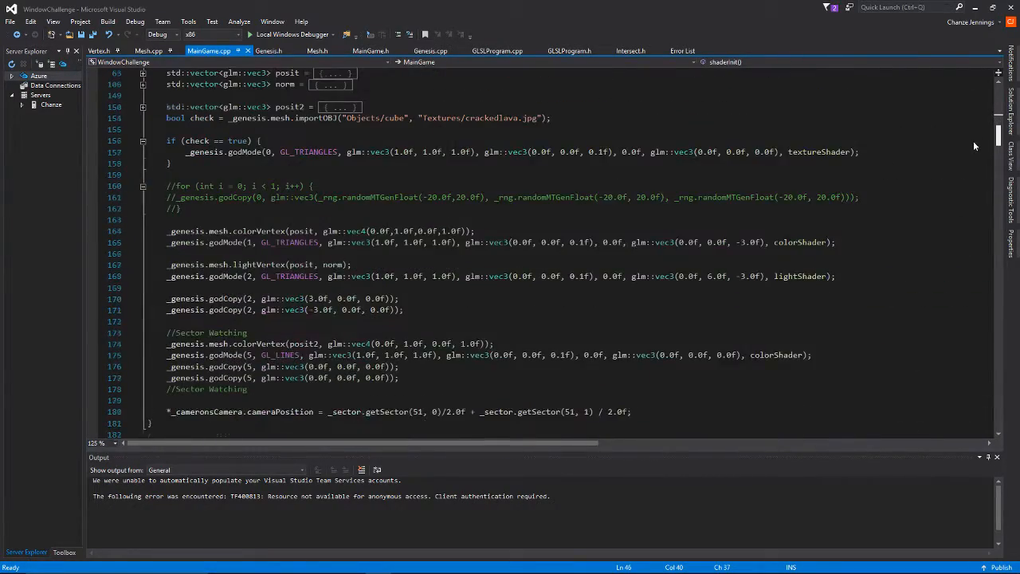
scroll("down", 3)
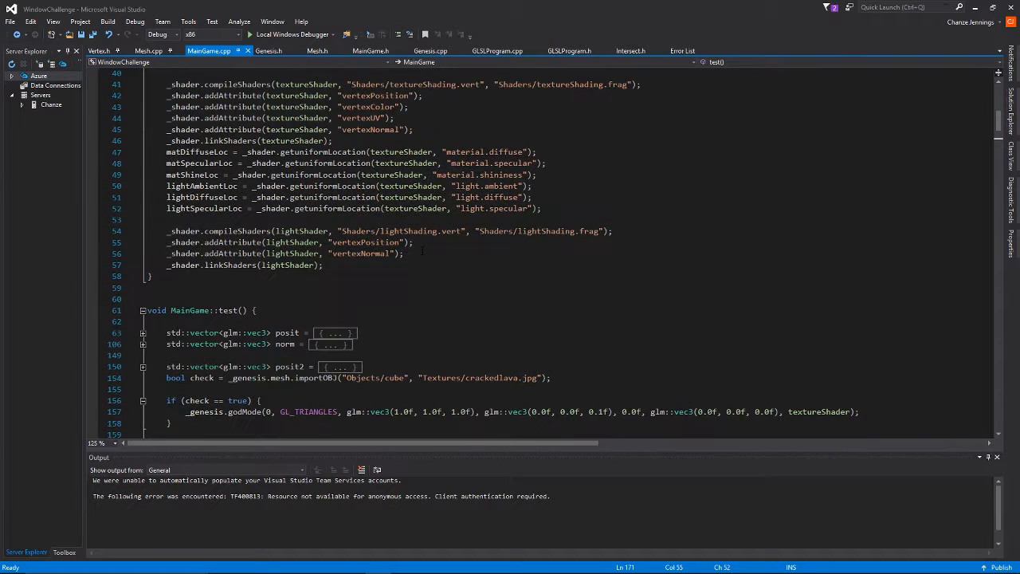
left_click_drag(167, 151, 540, 208)
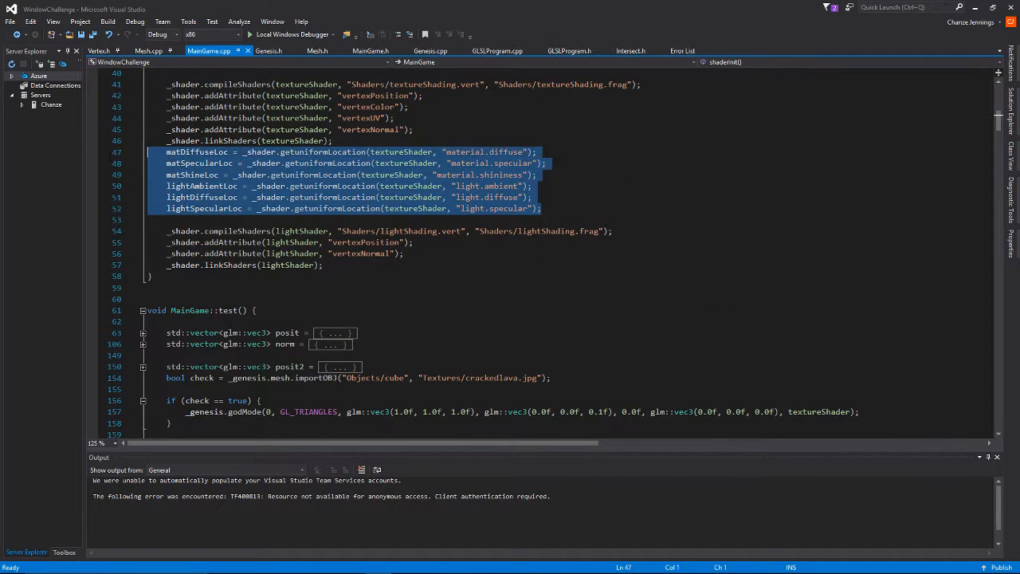
mouse_move(326, 157)
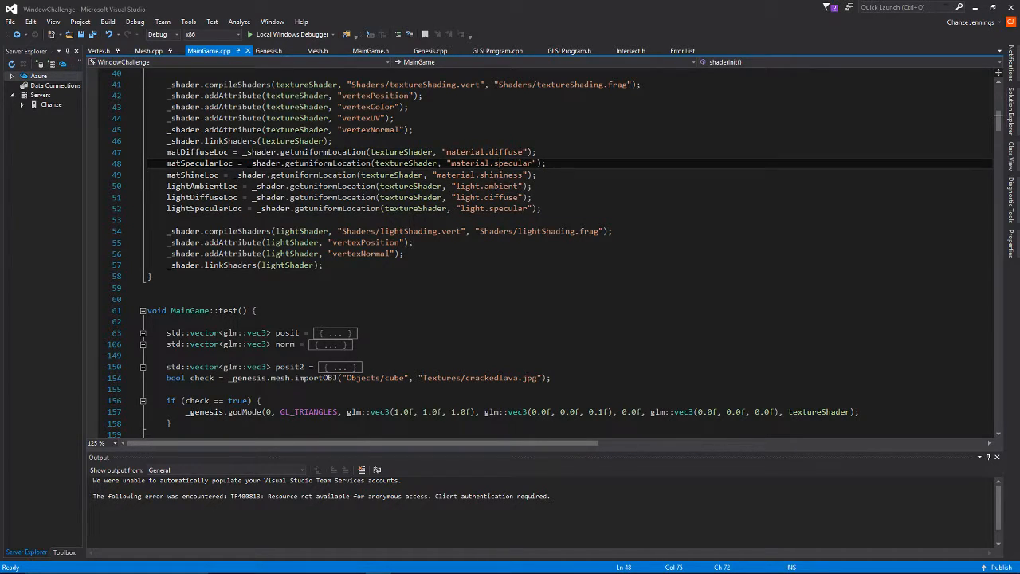
left_click(494, 197)
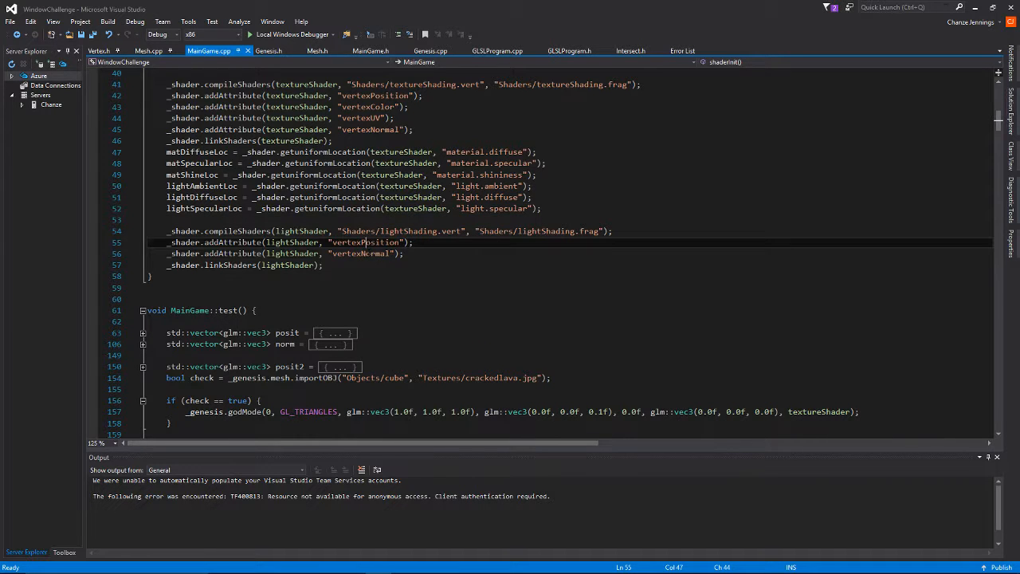
scroll("down", 3)
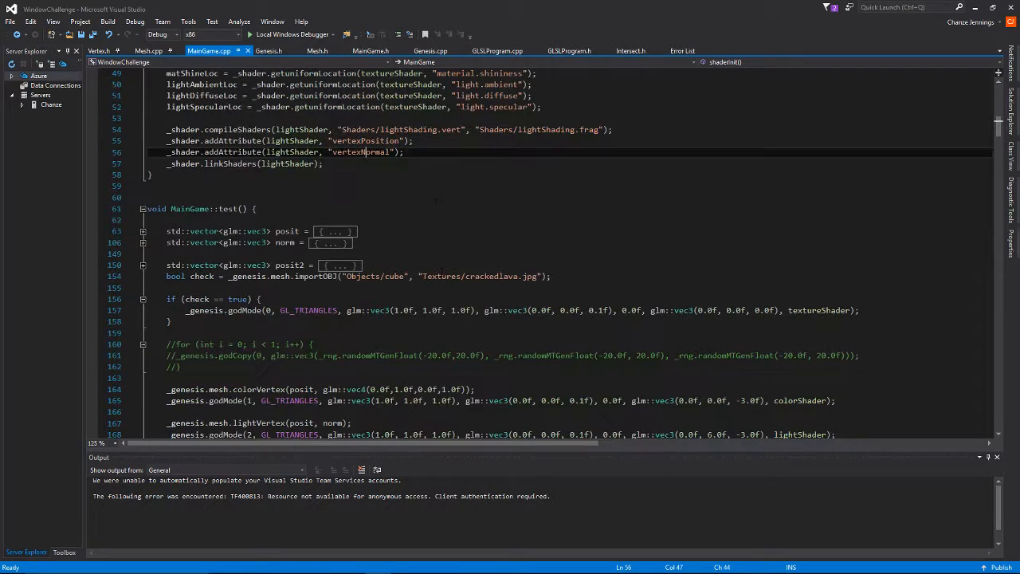
scroll("down", 3)
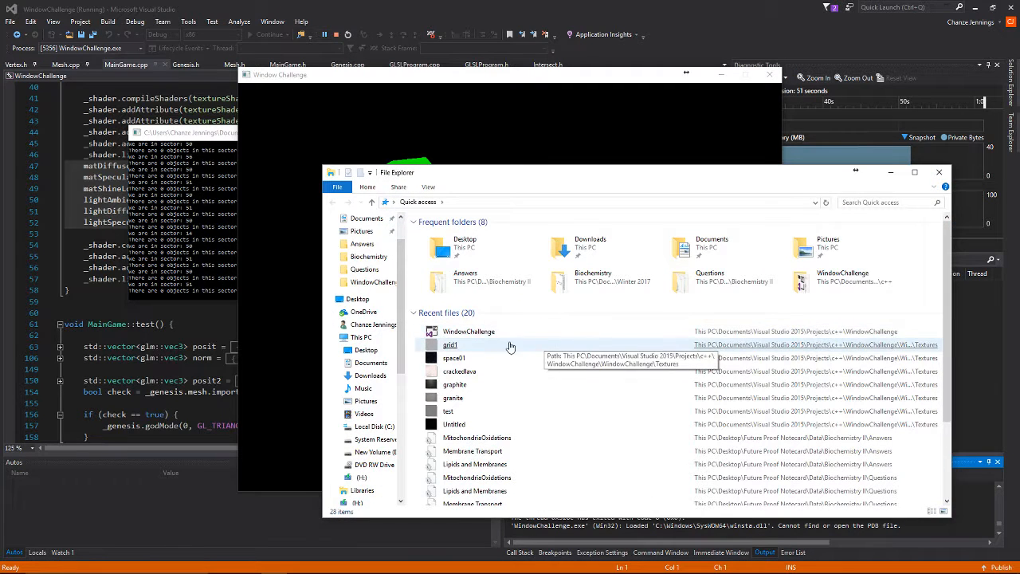
- Open WindowChallenge's file location, enter its Shaders folder and launch textureShading.frag
right_click(469, 332)
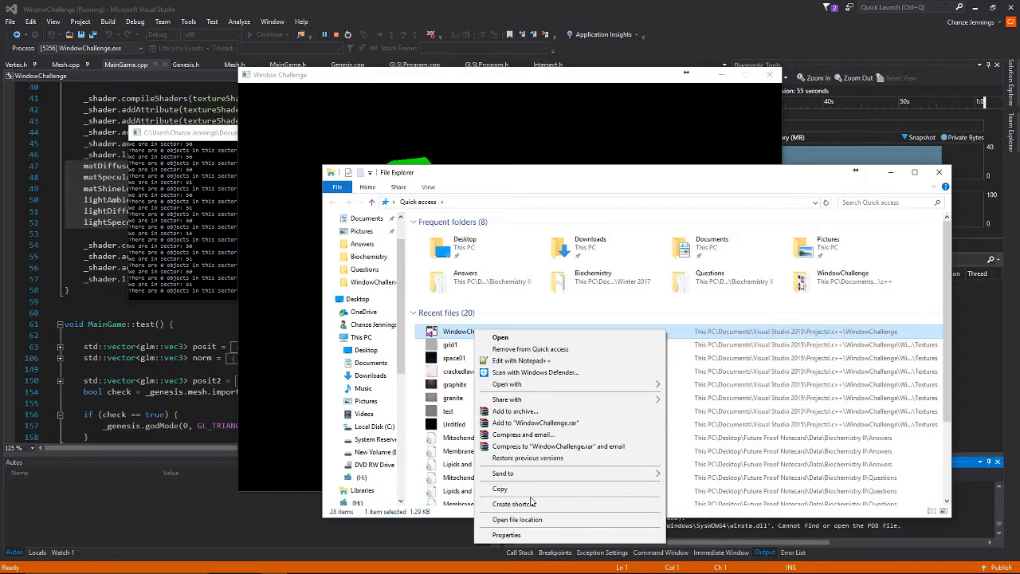
left_click(516, 519)
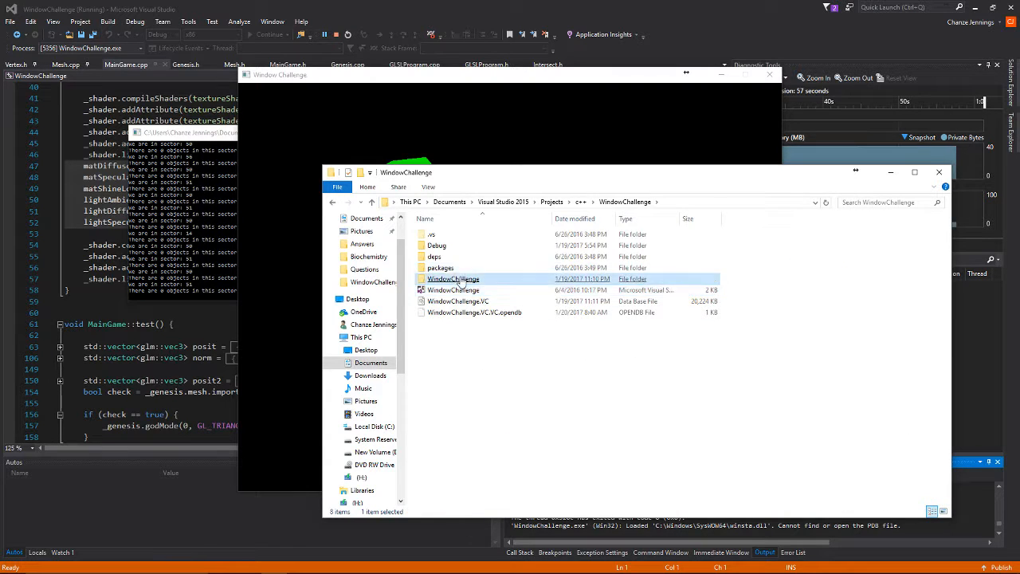
double_click(454, 289)
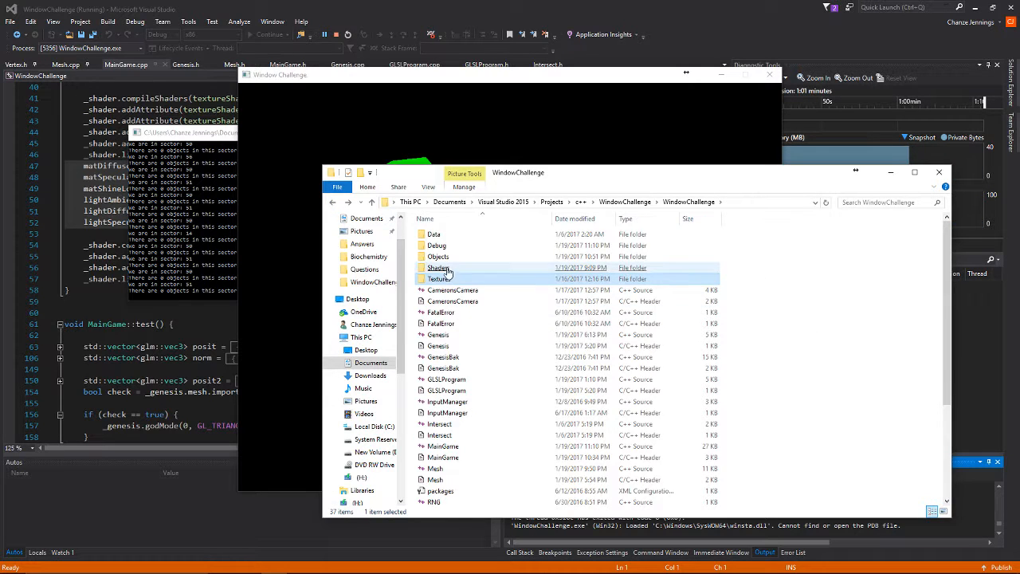
double_click(438, 267)
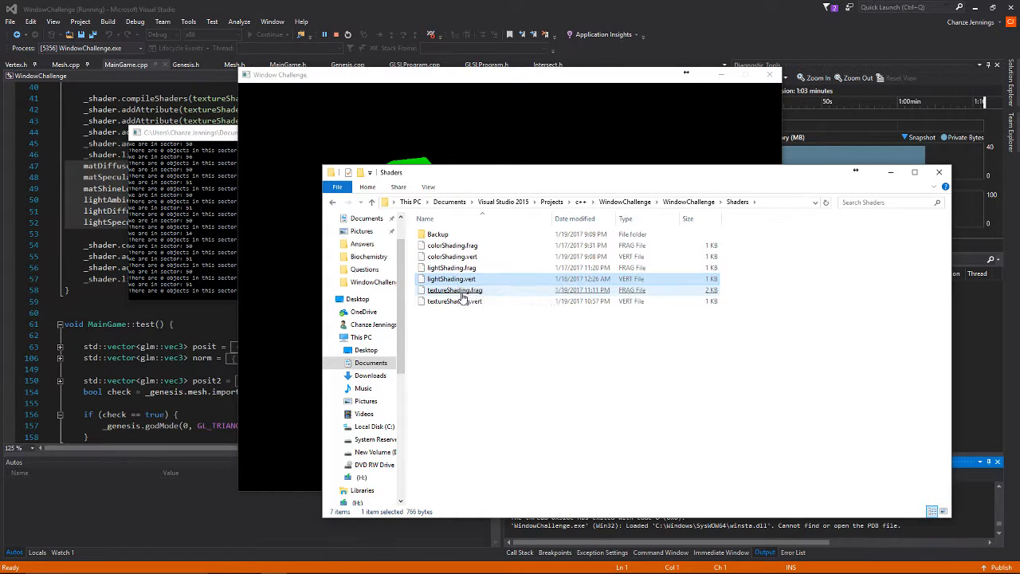
double_click(454, 289)
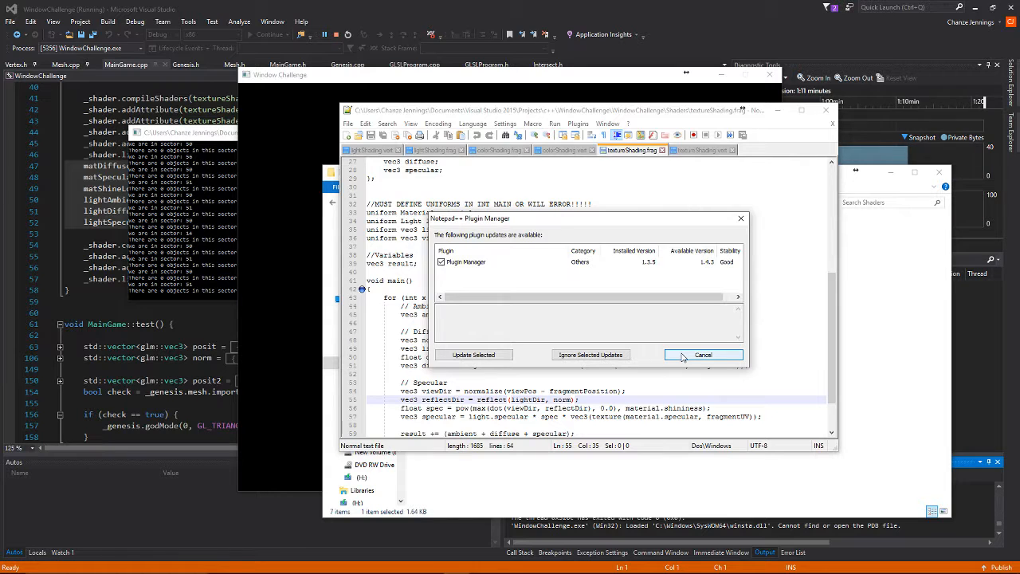
- Dismiss the Notepad++ plugin update prompt and read through textureShading.frag
left_click(703, 355)
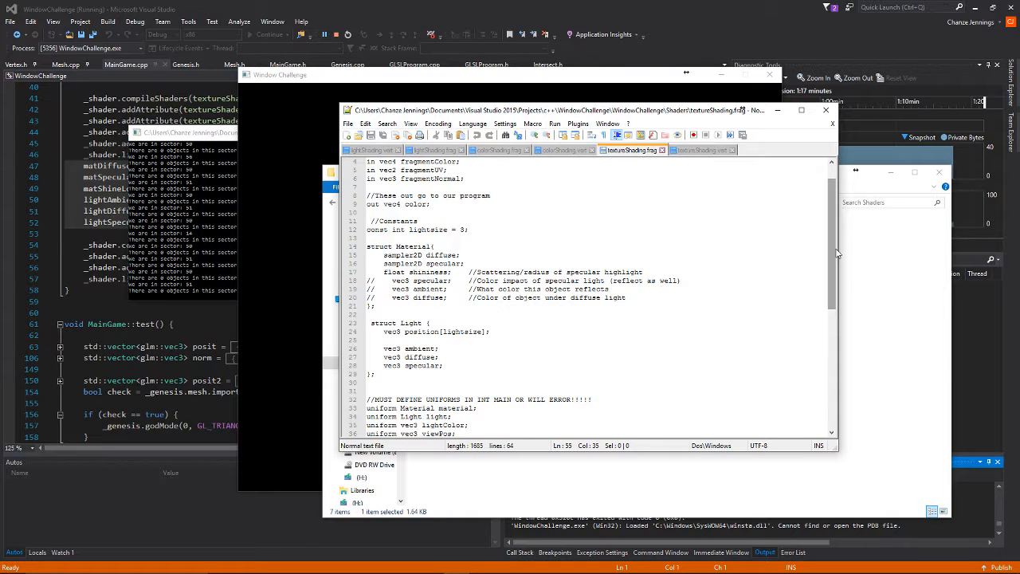
scroll("down", 3)
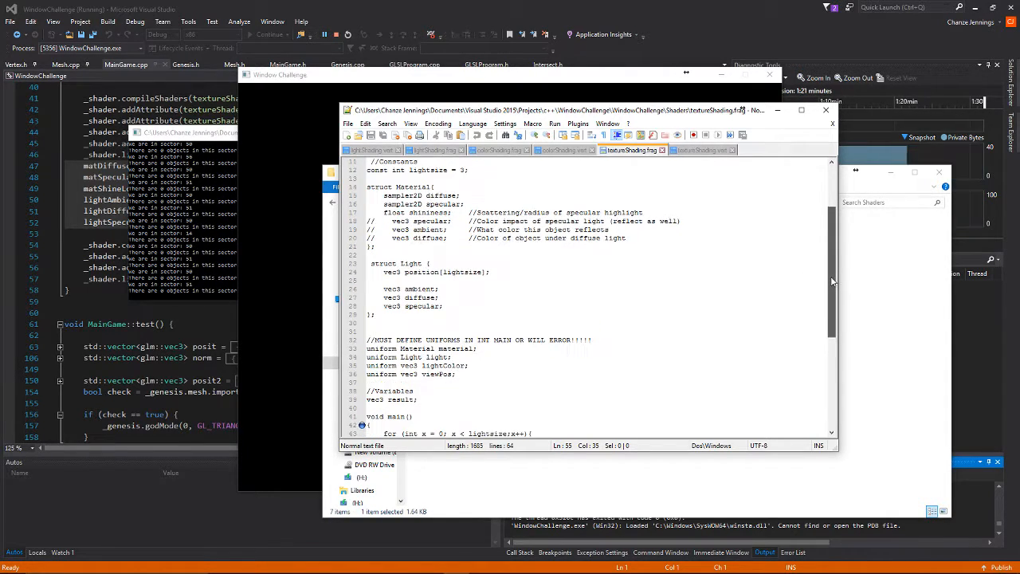
scroll("down", 3)
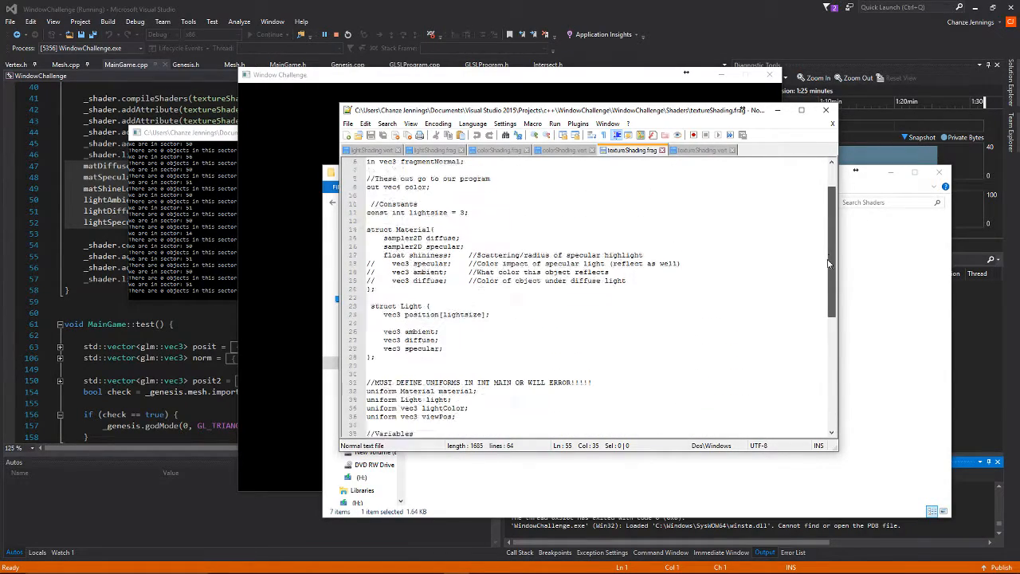
scroll("down", 3)
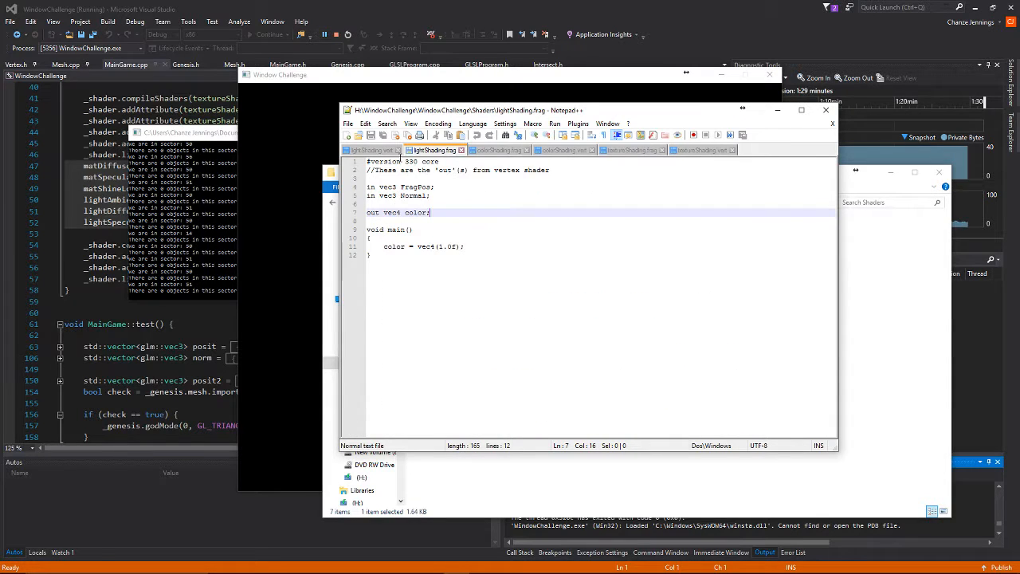
mouse_move(374, 150)
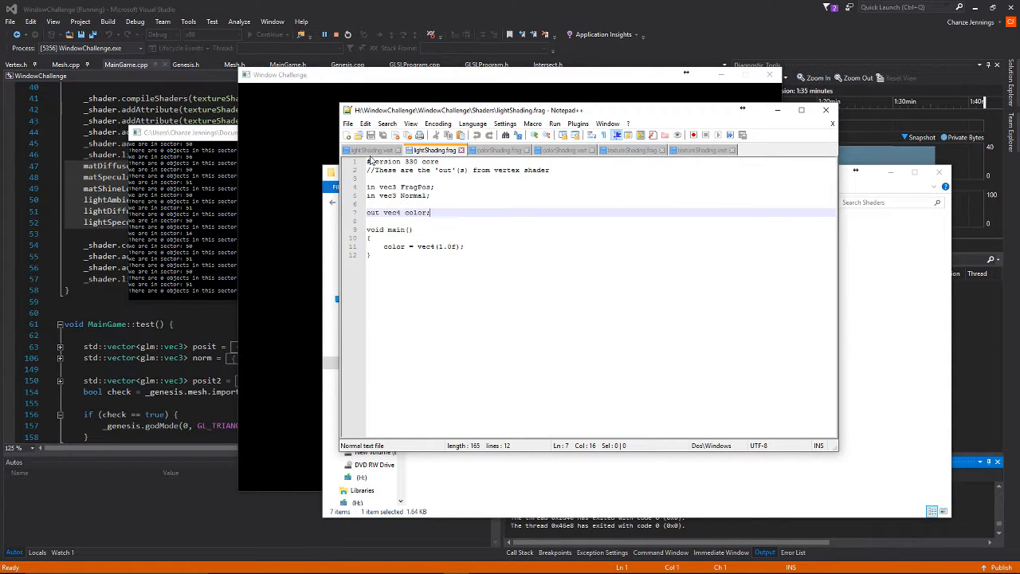
- Switch between the open shader tabs to read lightShading.frag
left_click(369, 150)
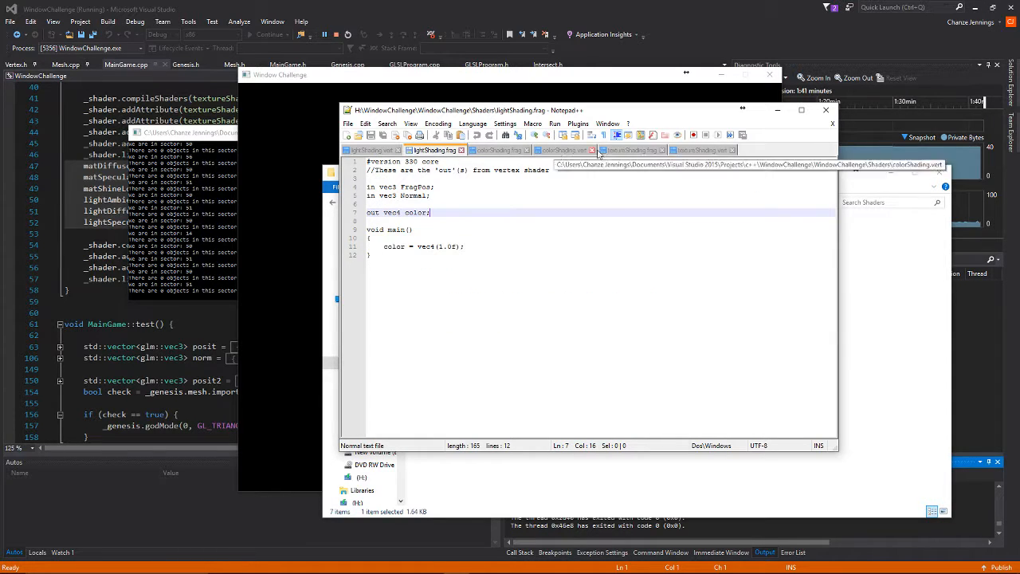
left_click(629, 150)
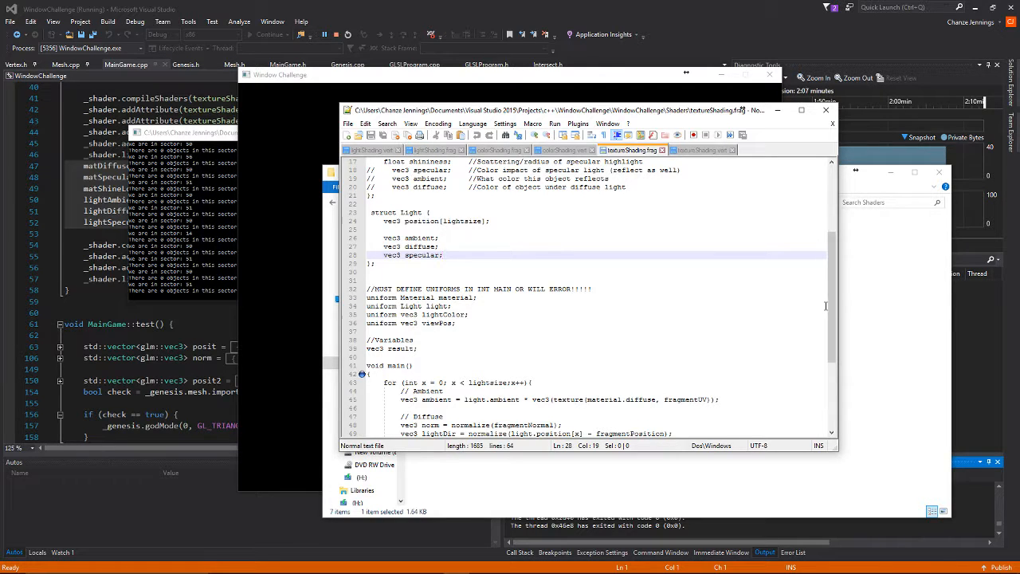
scroll("down", 3)
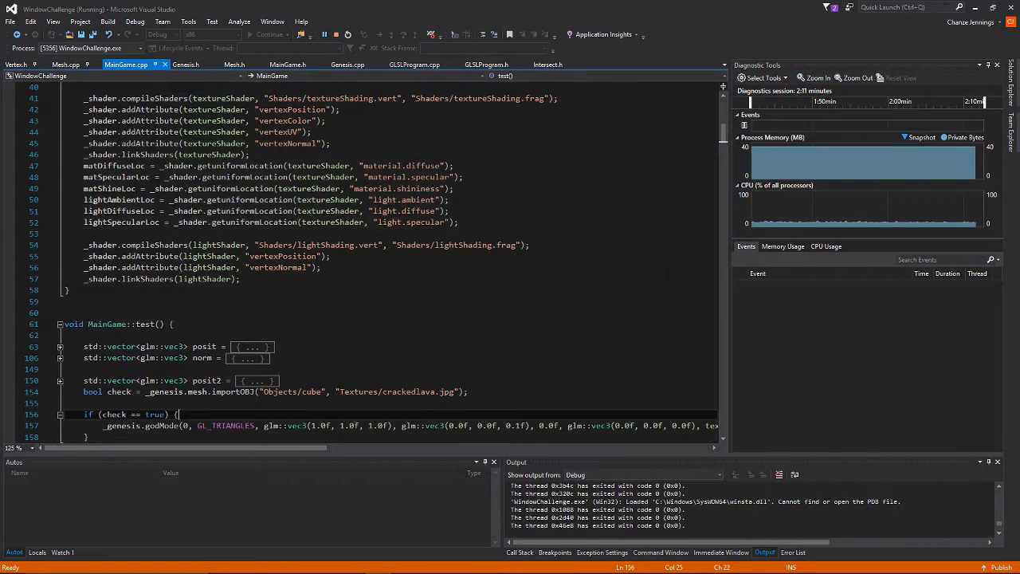
- Highlight every use of the posit variable in MainGame.cpp
scroll("down", 3)
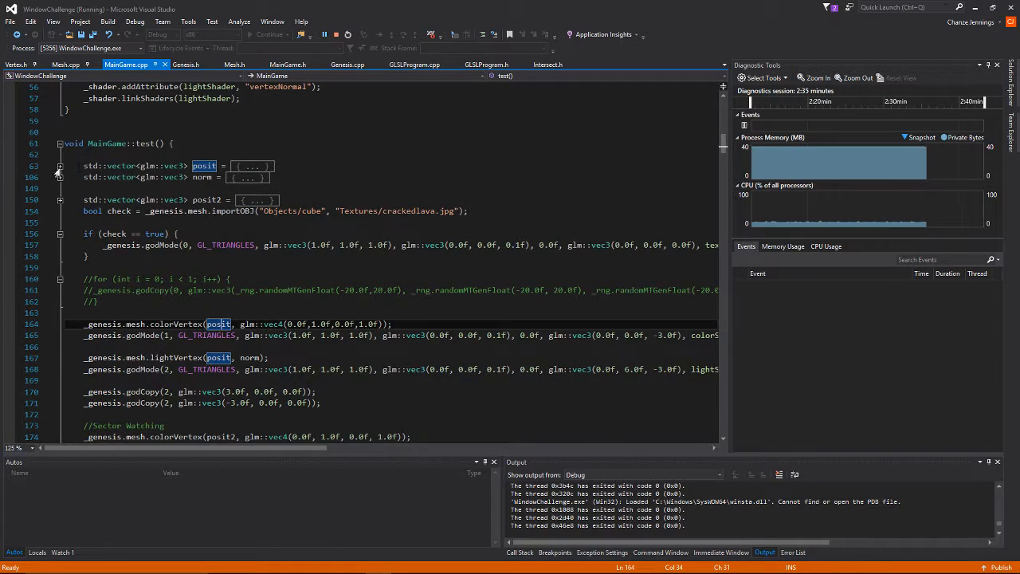
left_click(60, 166)
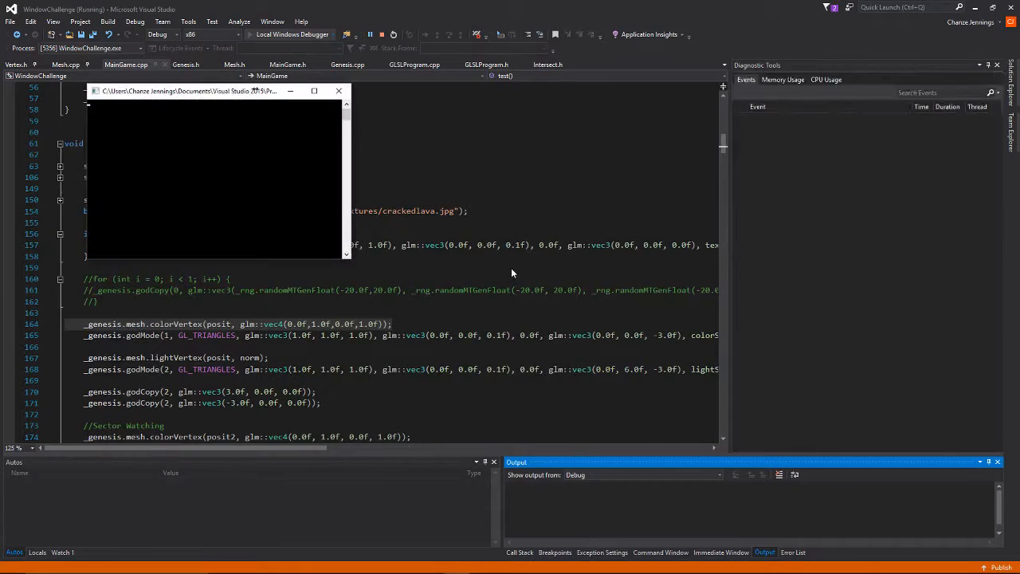
- Relaunch the WindowChallenge demo with the Local Windows Debugger
left_click(291, 34)
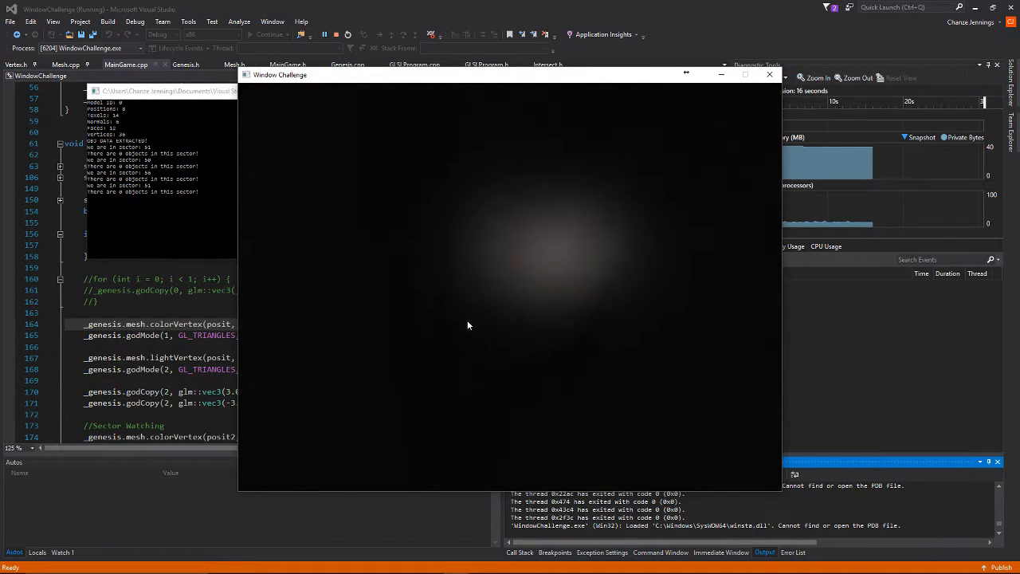
mouse_move(499, 345)
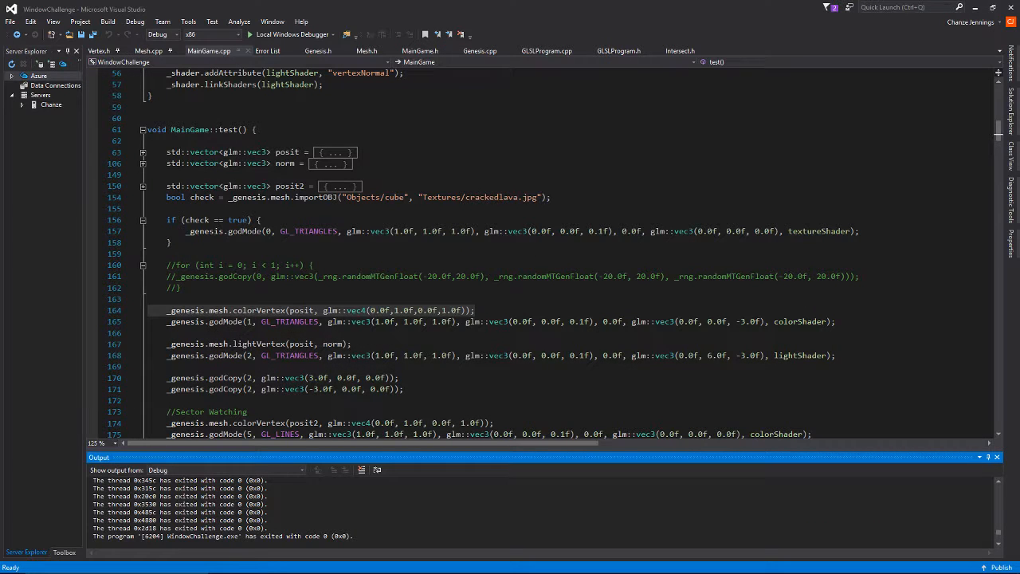
- Change the imported OBJ model path from "Objects/cube" to "Objects/chain"
double_click(394, 197)
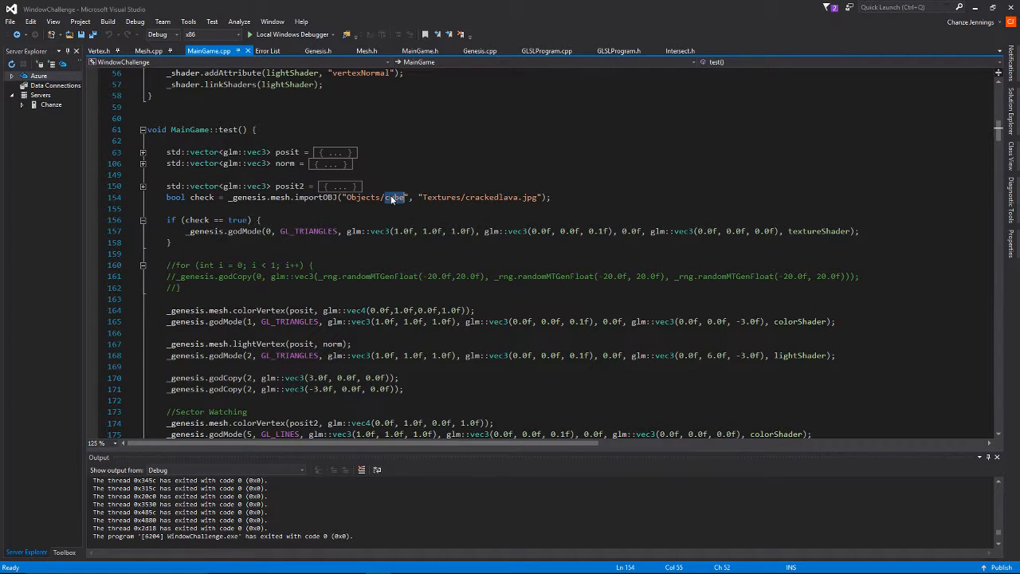
type("chain")
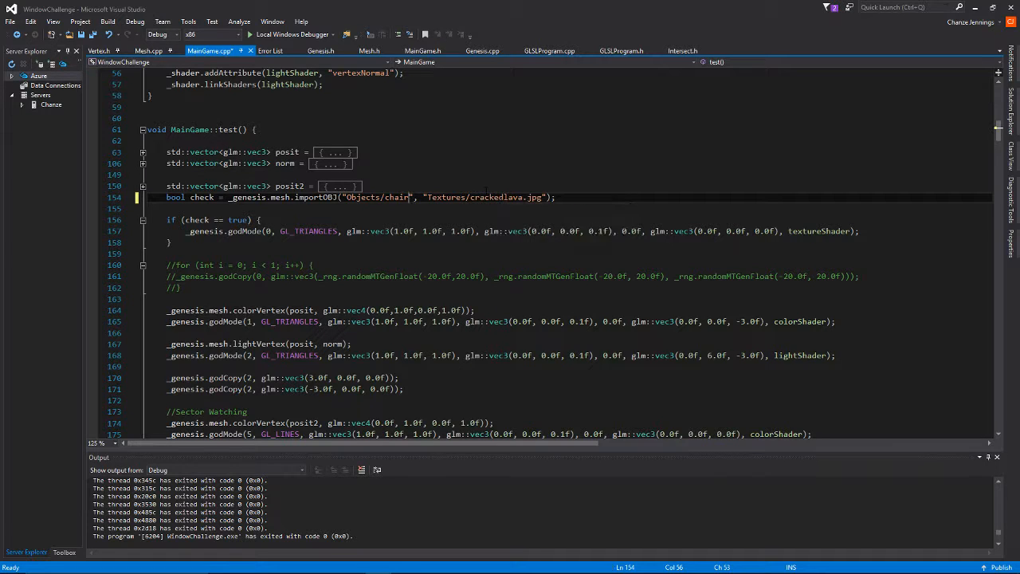
mouse_move(292, 35)
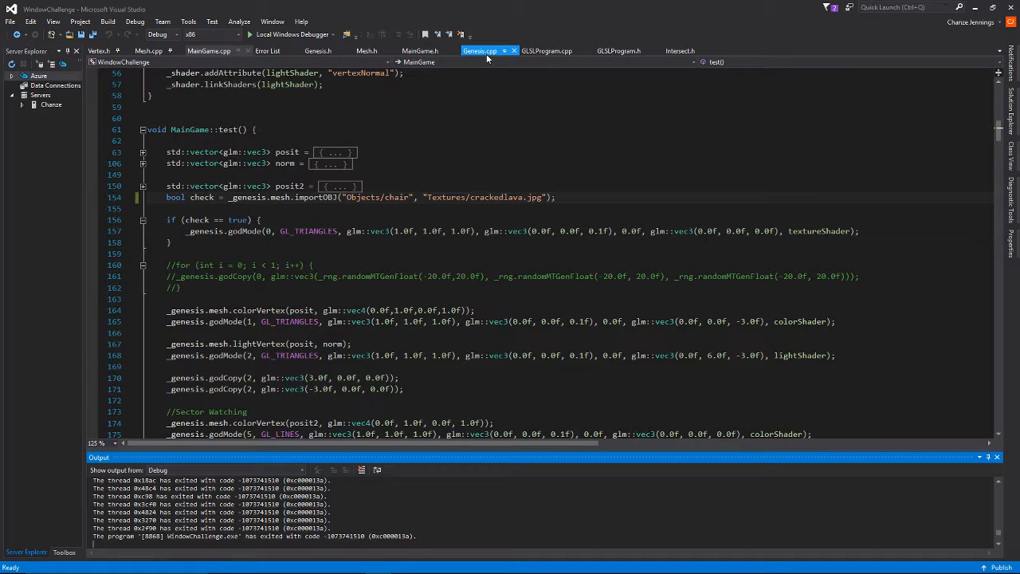
- Browse Genesis.cpp, Mesh.cpp and MainGame.cpp, then land on the Vertex.h header
left_click(419, 50)
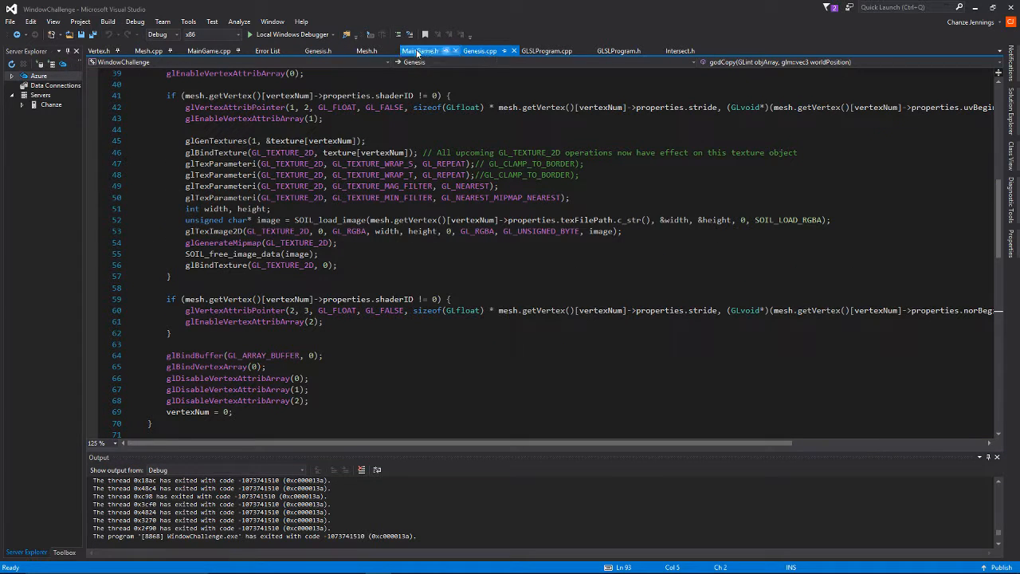
left_click(148, 50)
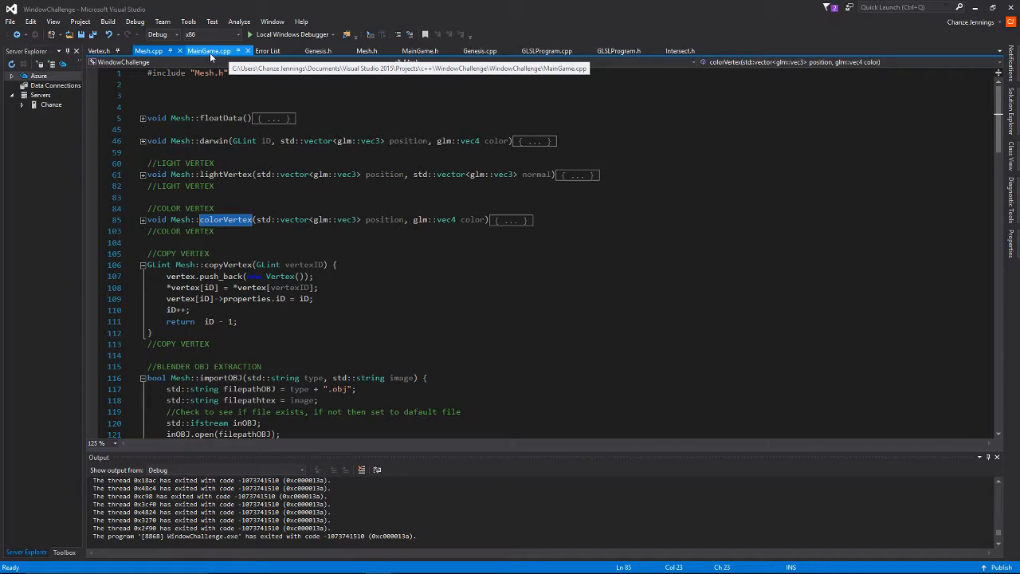
left_click(148, 50)
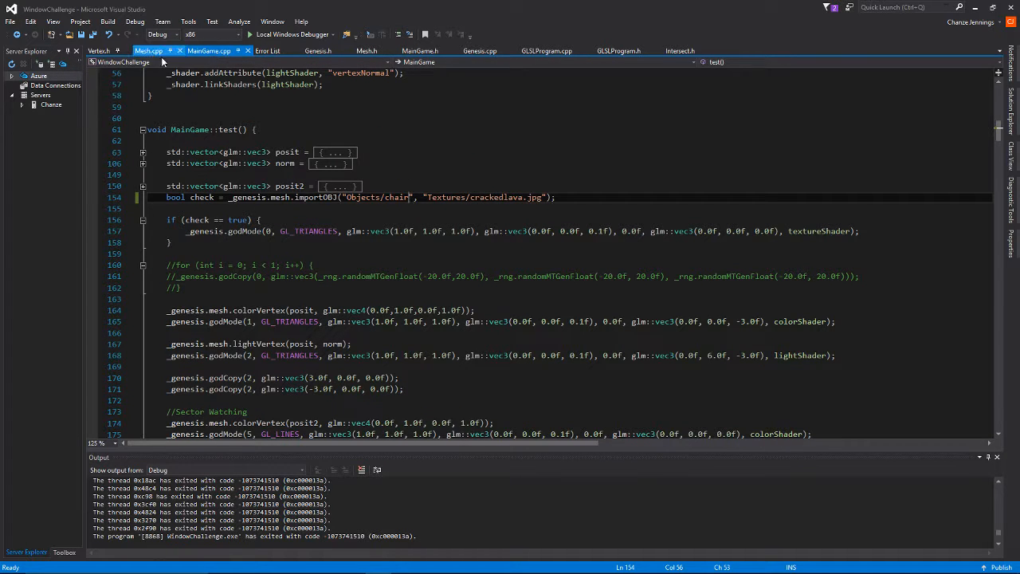
left_click(99, 50)
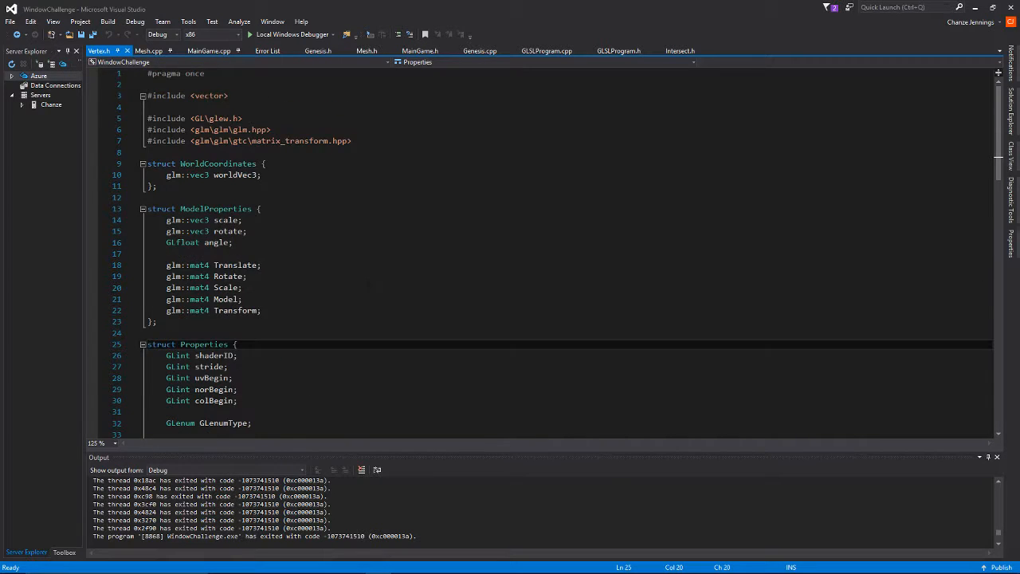
- Review Vertex.h's Properties, CombinedVertices and Vertex structs, ending at Genesis.cpp's draw code
scroll("down", 3)
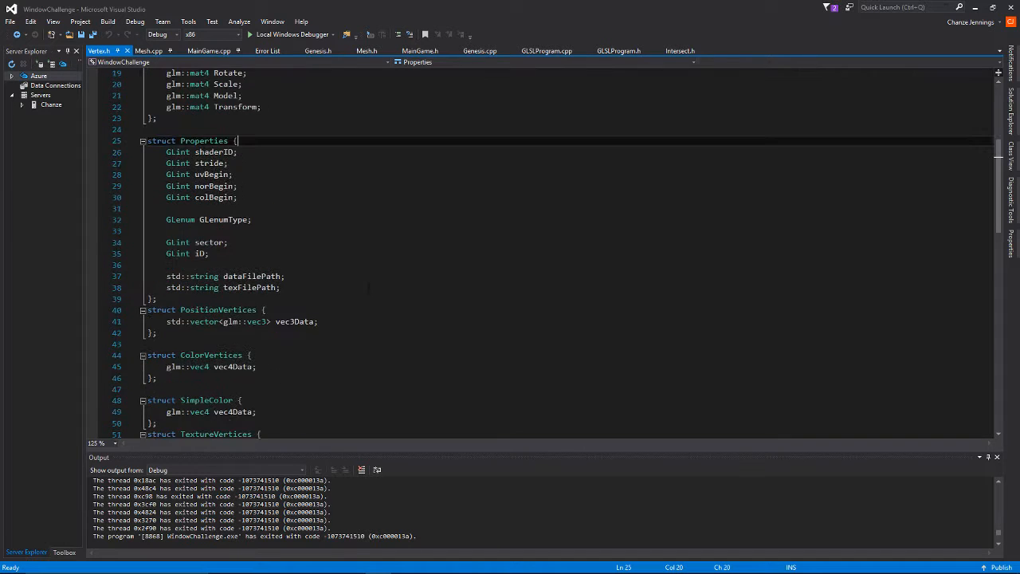
scroll("down", 3)
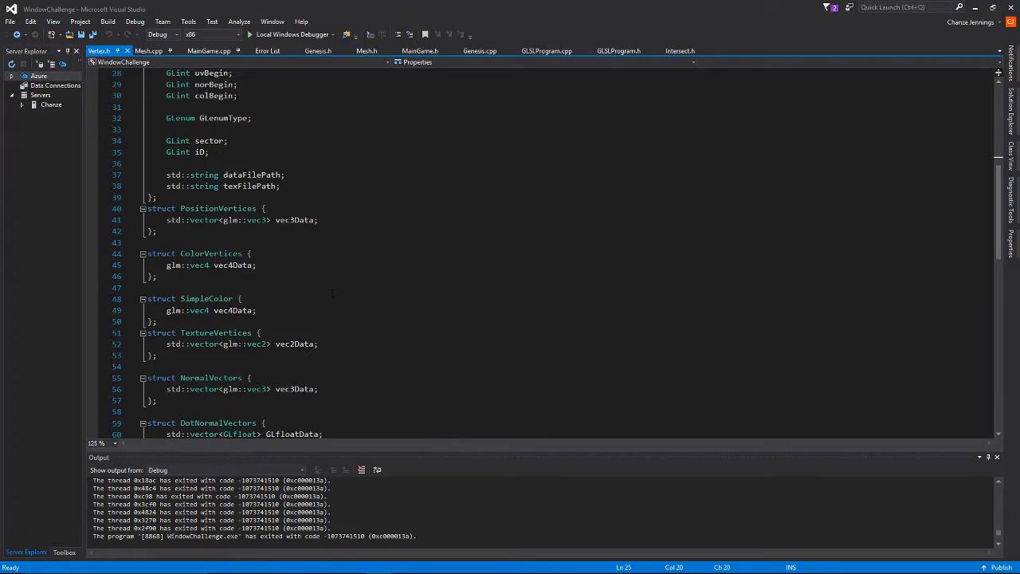
scroll("down", 3)
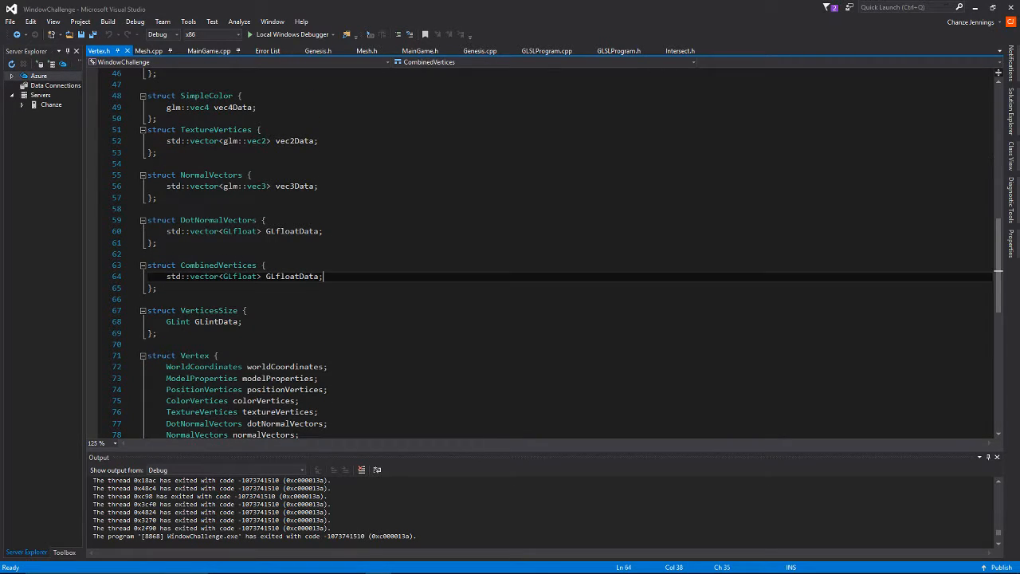
left_click(479, 50)
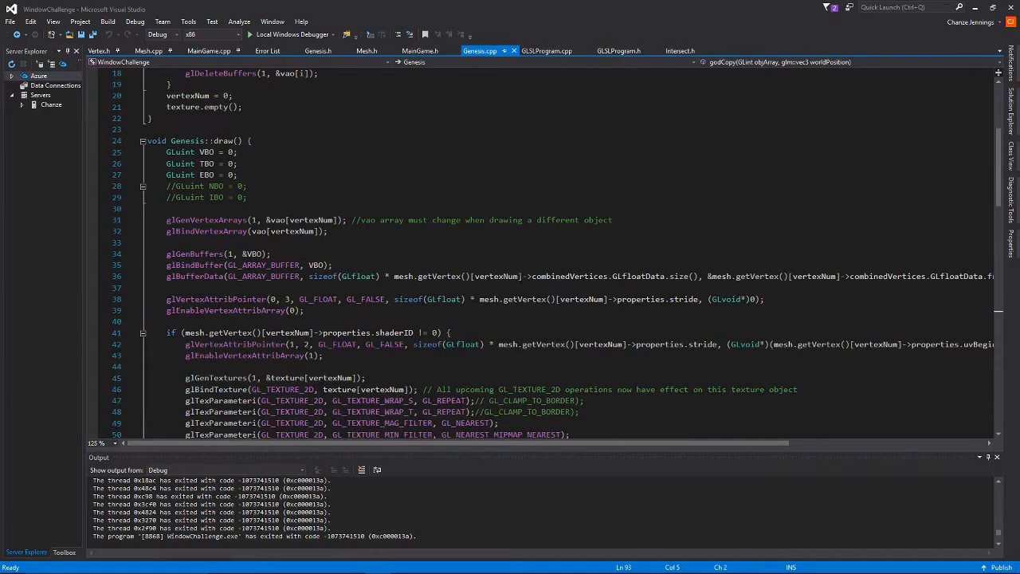
- Highlight uses of mesh in draw, then expand Mesh::darwin and select its three push_back lines
scroll("right", 3)
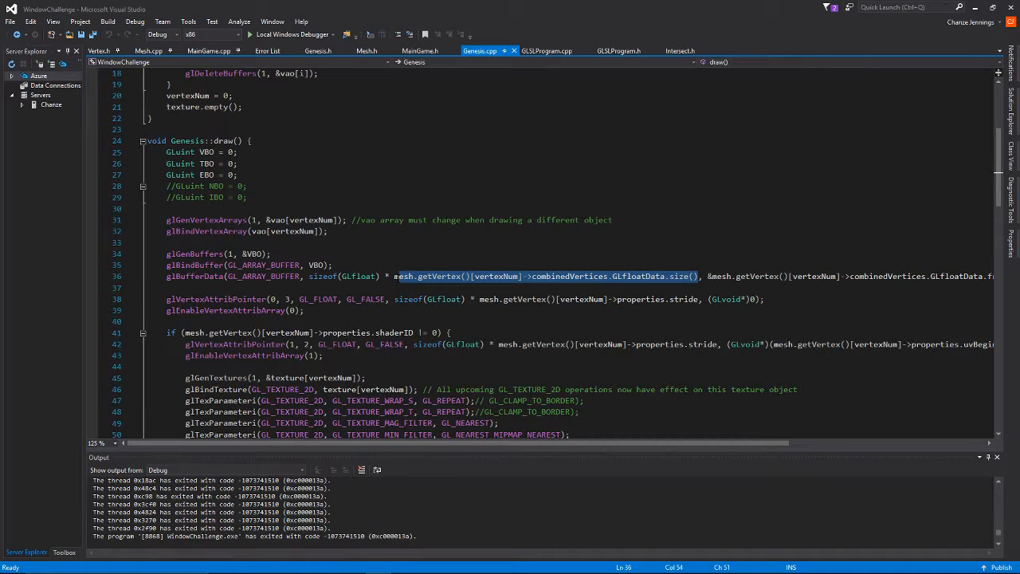
double_click(403, 276)
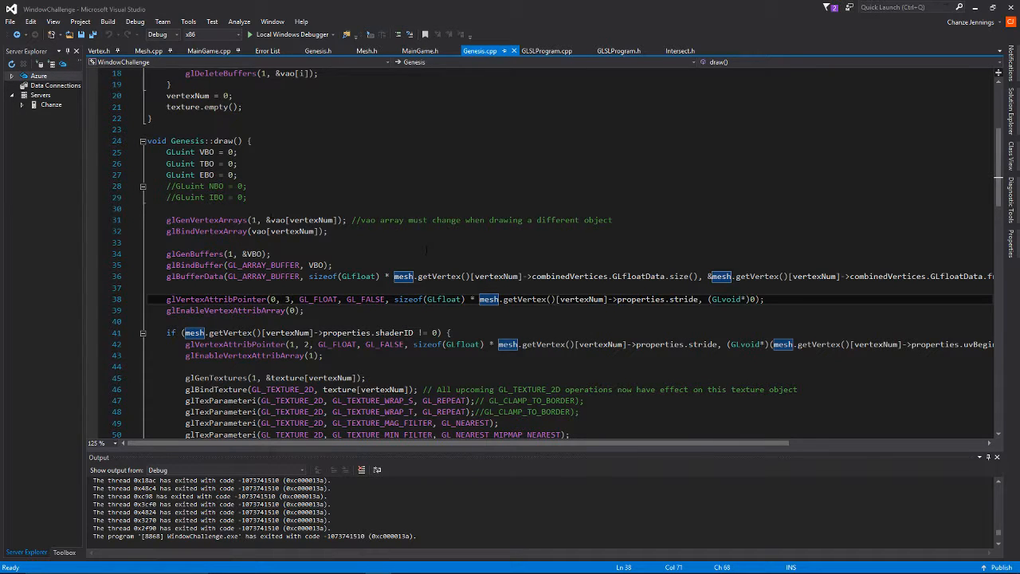
left_click(149, 50)
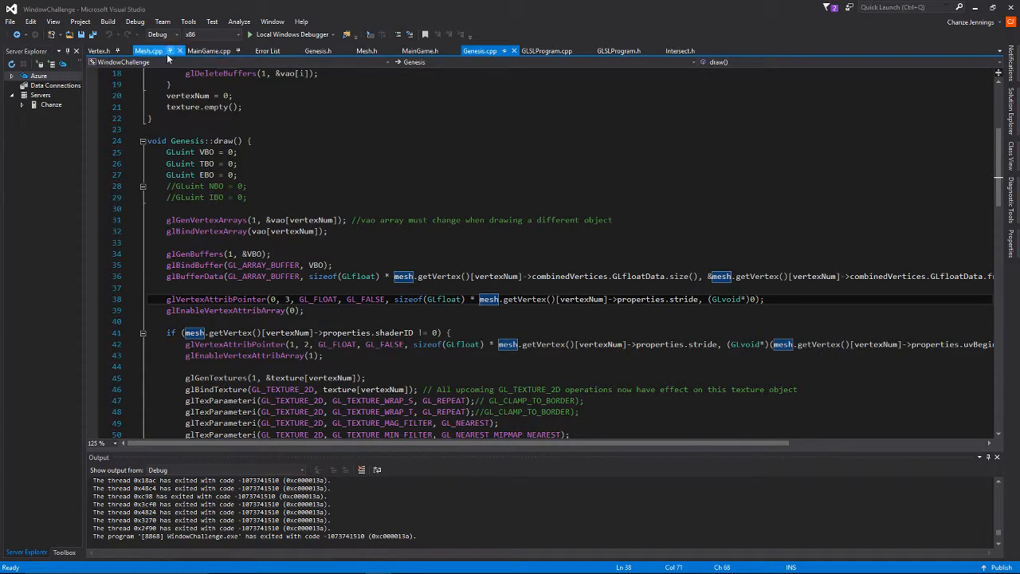
left_click(149, 51)
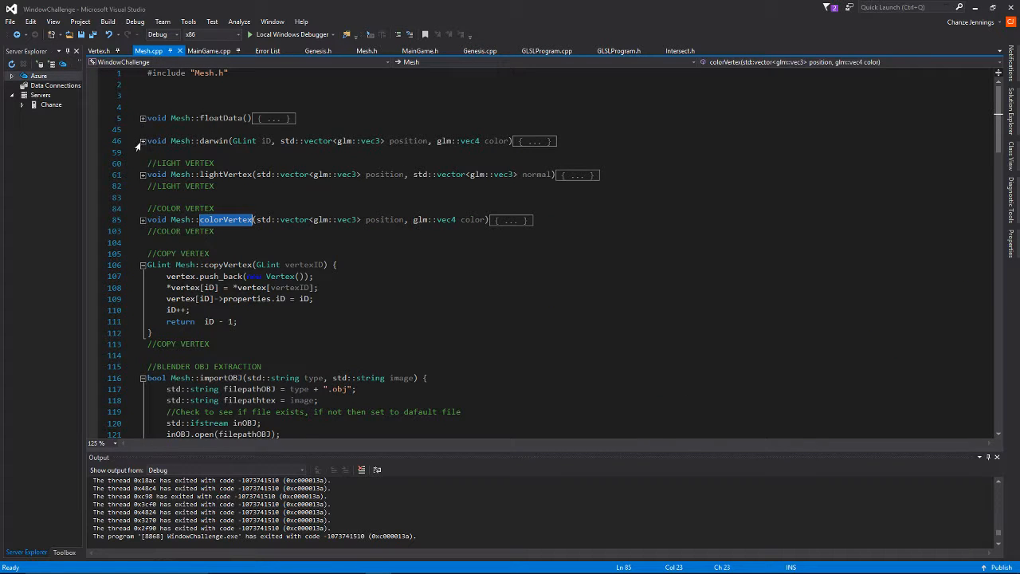
left_click(142, 141)
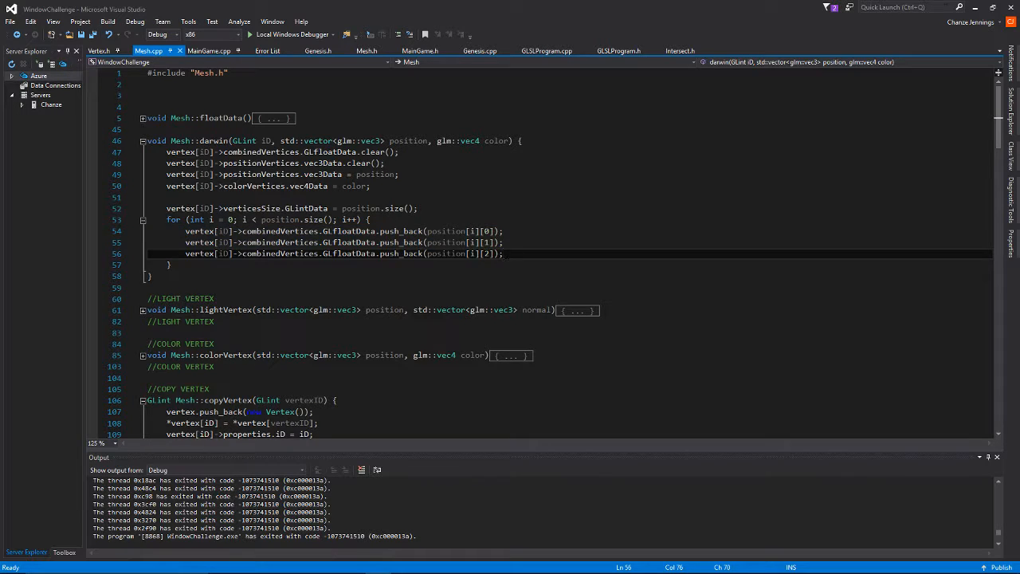
left_click_drag(186, 231, 503, 254)
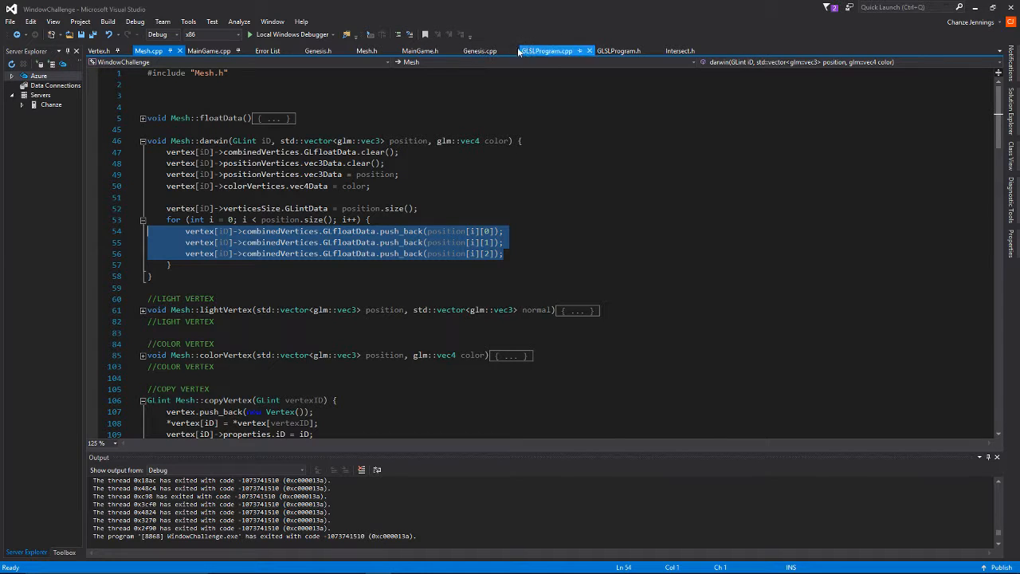
- Back in Genesis.cpp's draw, examine the buffer size expression on line 36
left_click(480, 50)
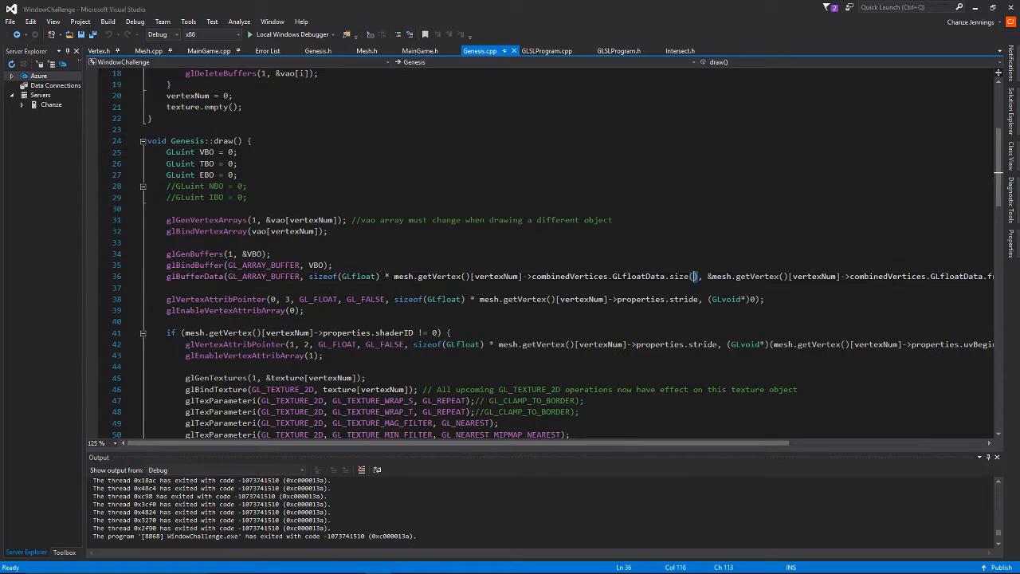
left_click_drag(697, 276, 390, 276)
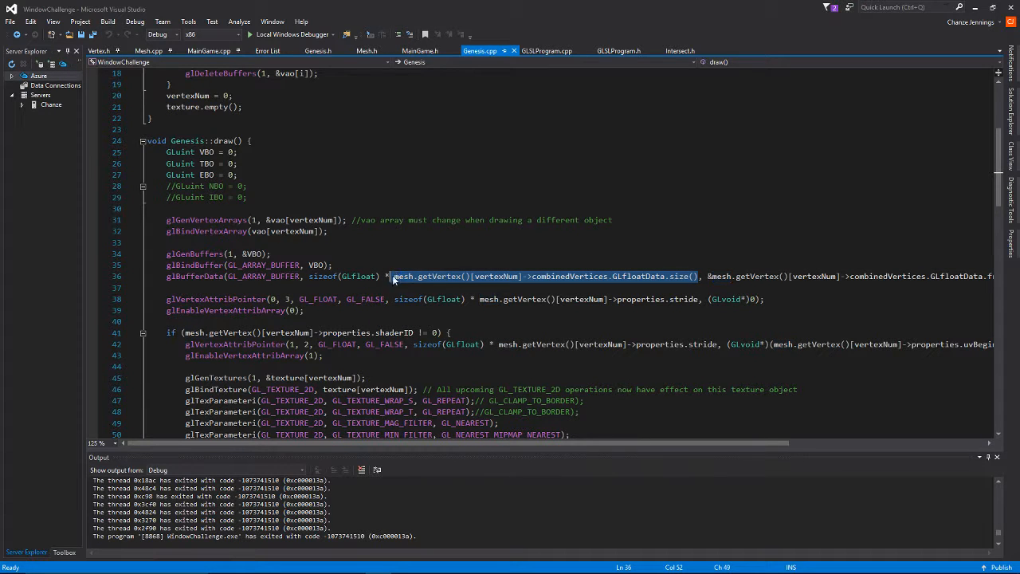
scroll("down", 3)
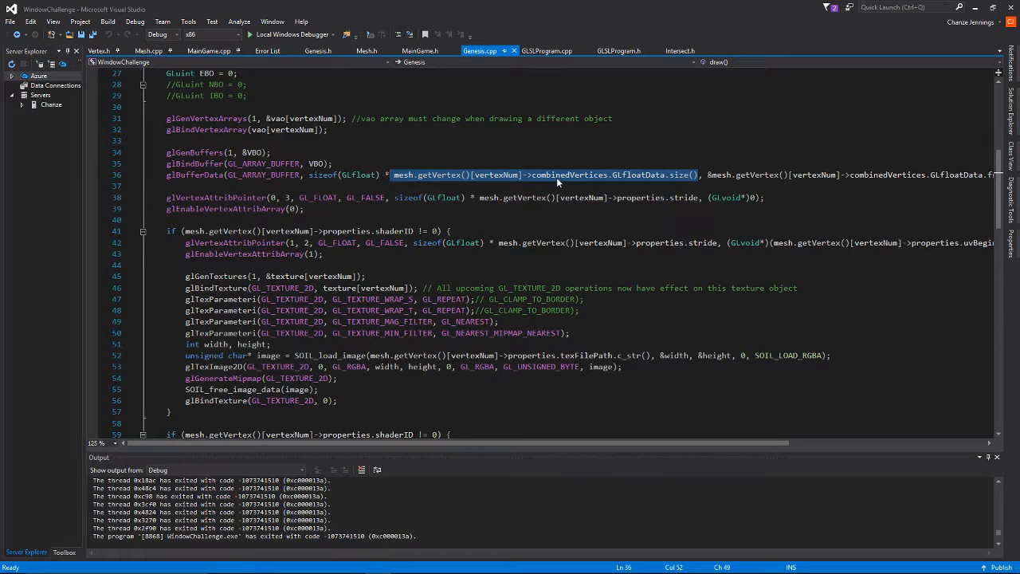
left_click(303, 209)
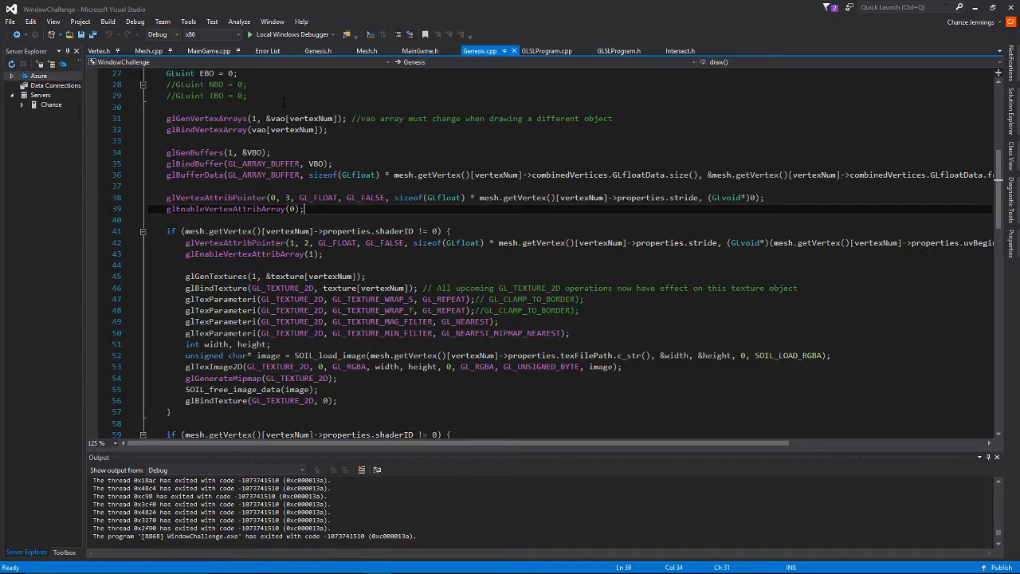
- Add _genesis.godCopy(0, glm::vec3(-3.0f, 0.0f, 6.0f)); after the Sector Watching block in MainGame.cpp
left_click(208, 50)
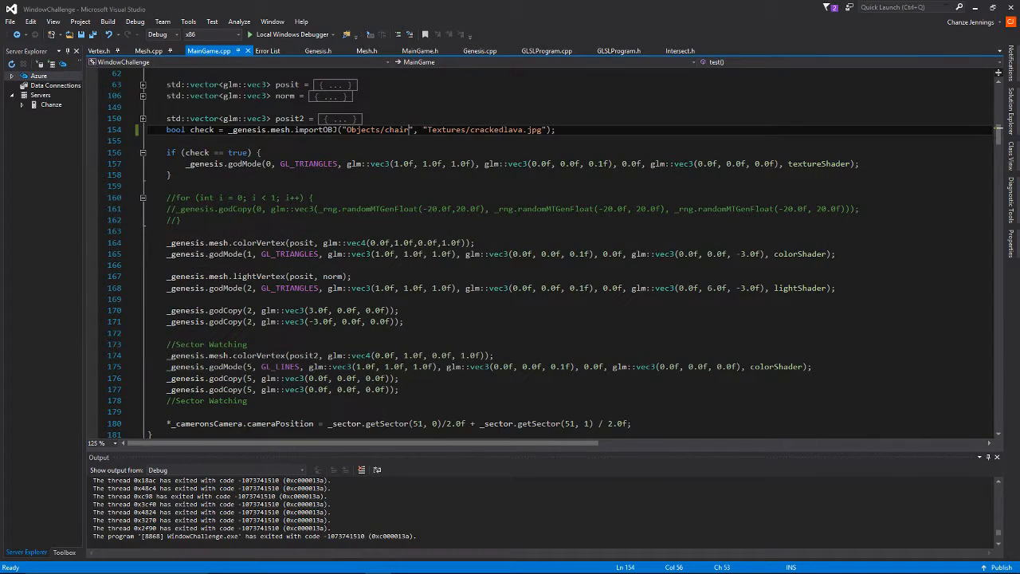
scroll("down", 3)
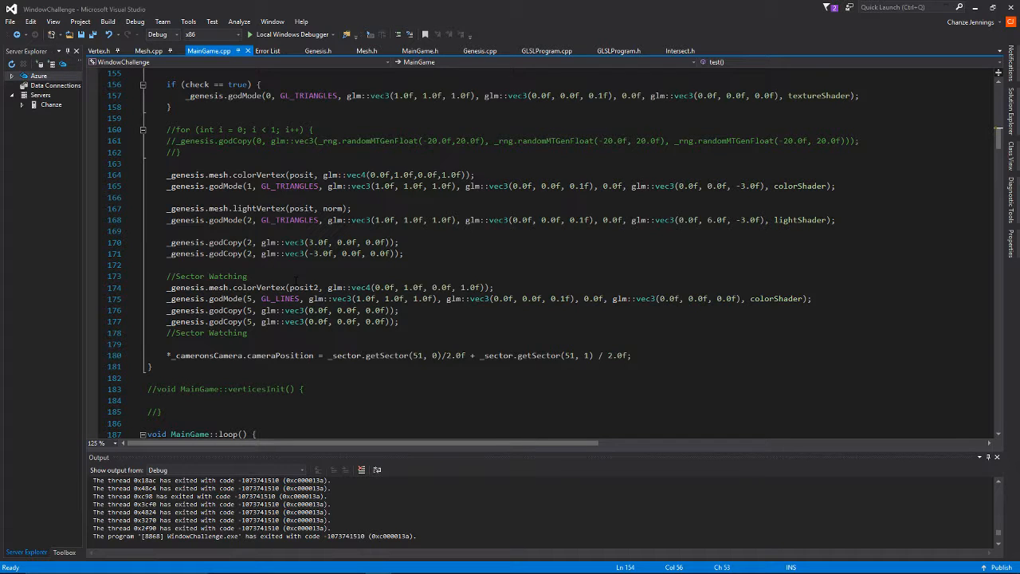
triple_click(283, 253)
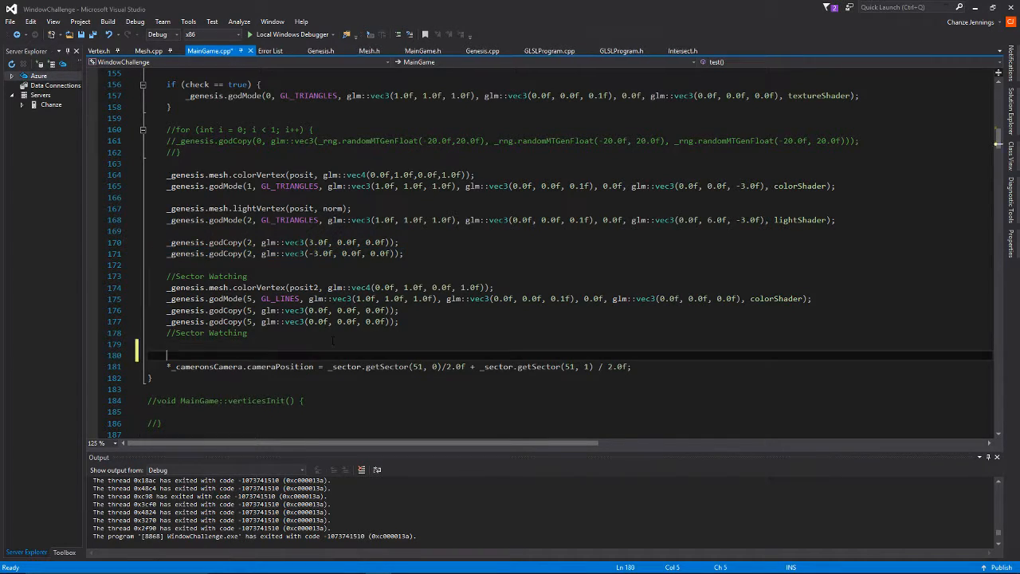
type("_genesis.godCopy(2, glm::vec3(-3.0f, 0.0f, 0.0f));")
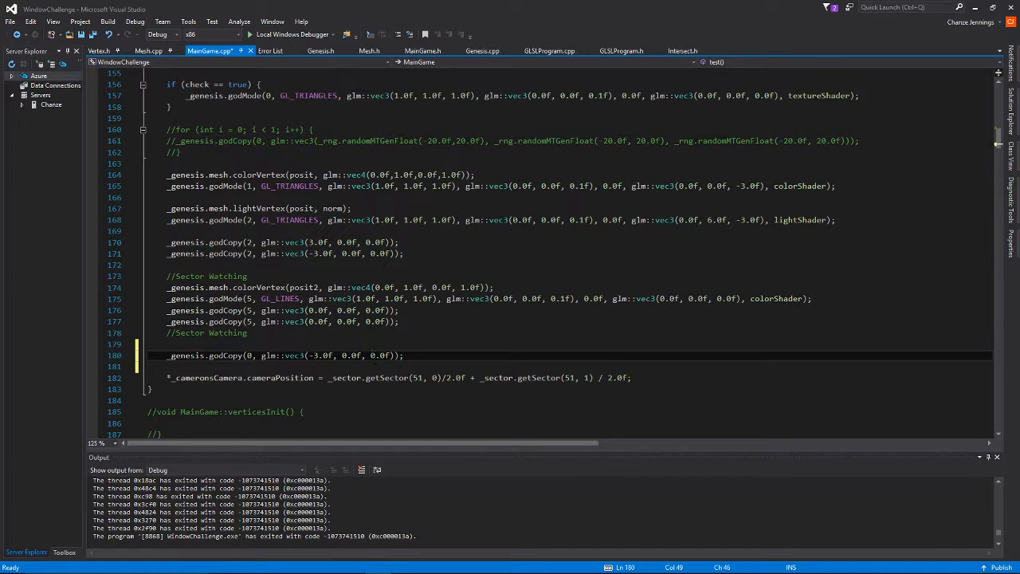
type("6.0f")
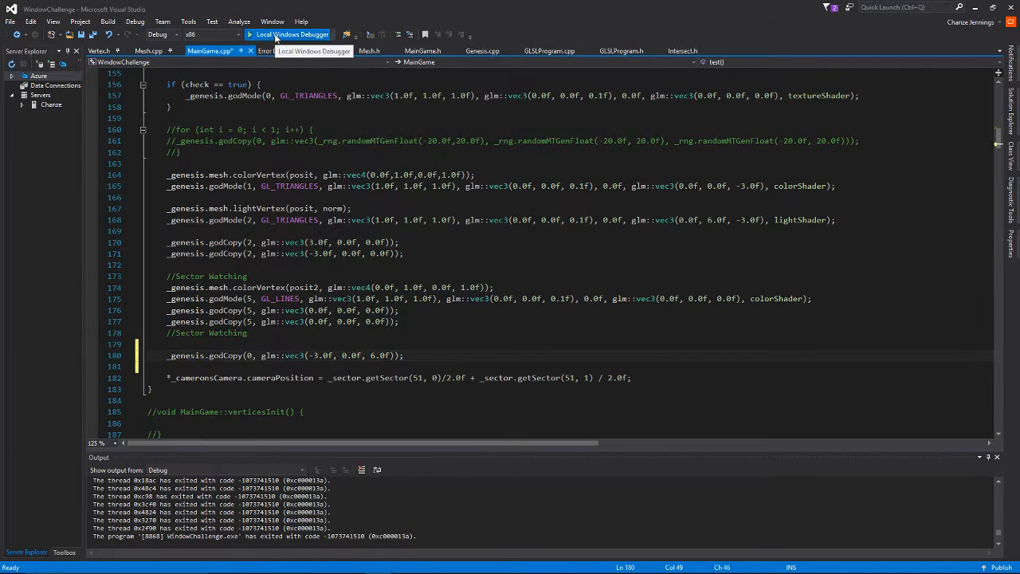
- Build and run the demo with Local Windows Debugger to show the copied model
left_click(289, 34)
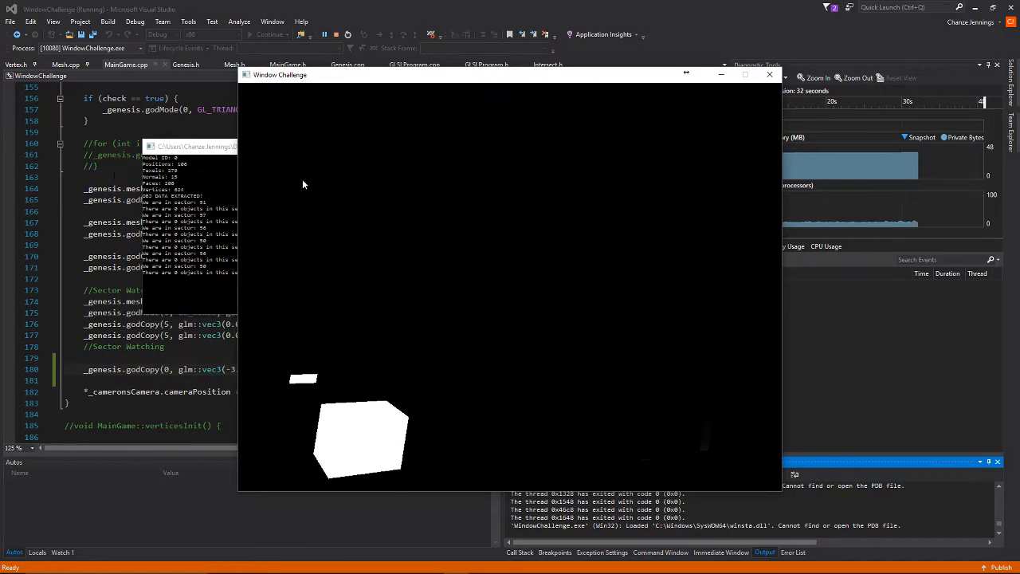
mouse_move(659, 271)
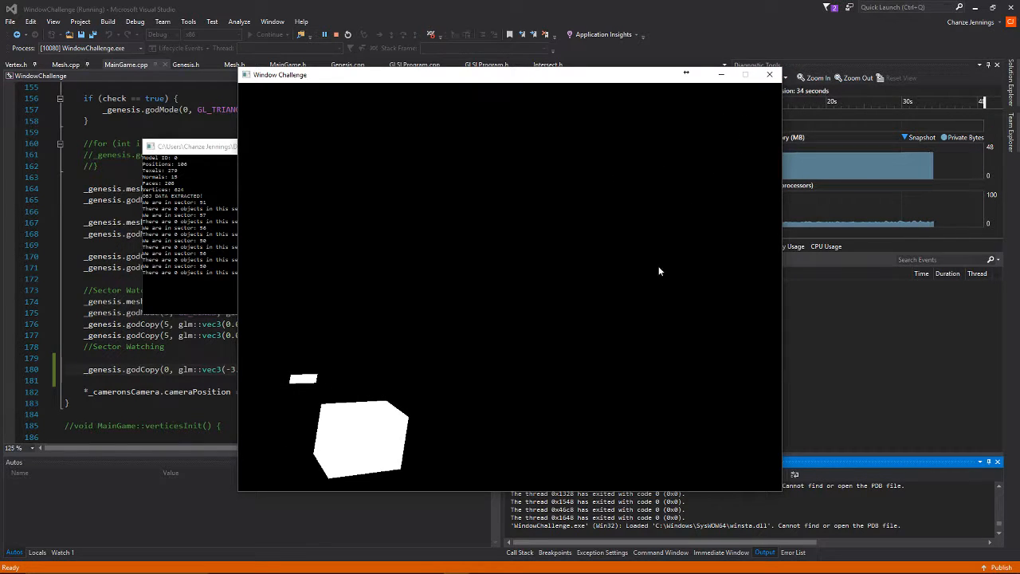
mouse_move(520, 298)
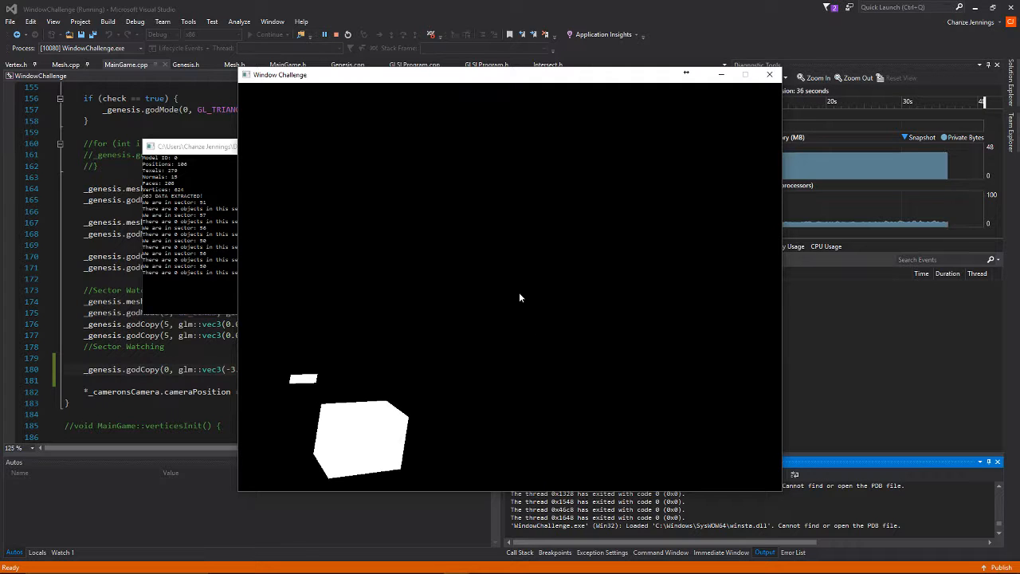